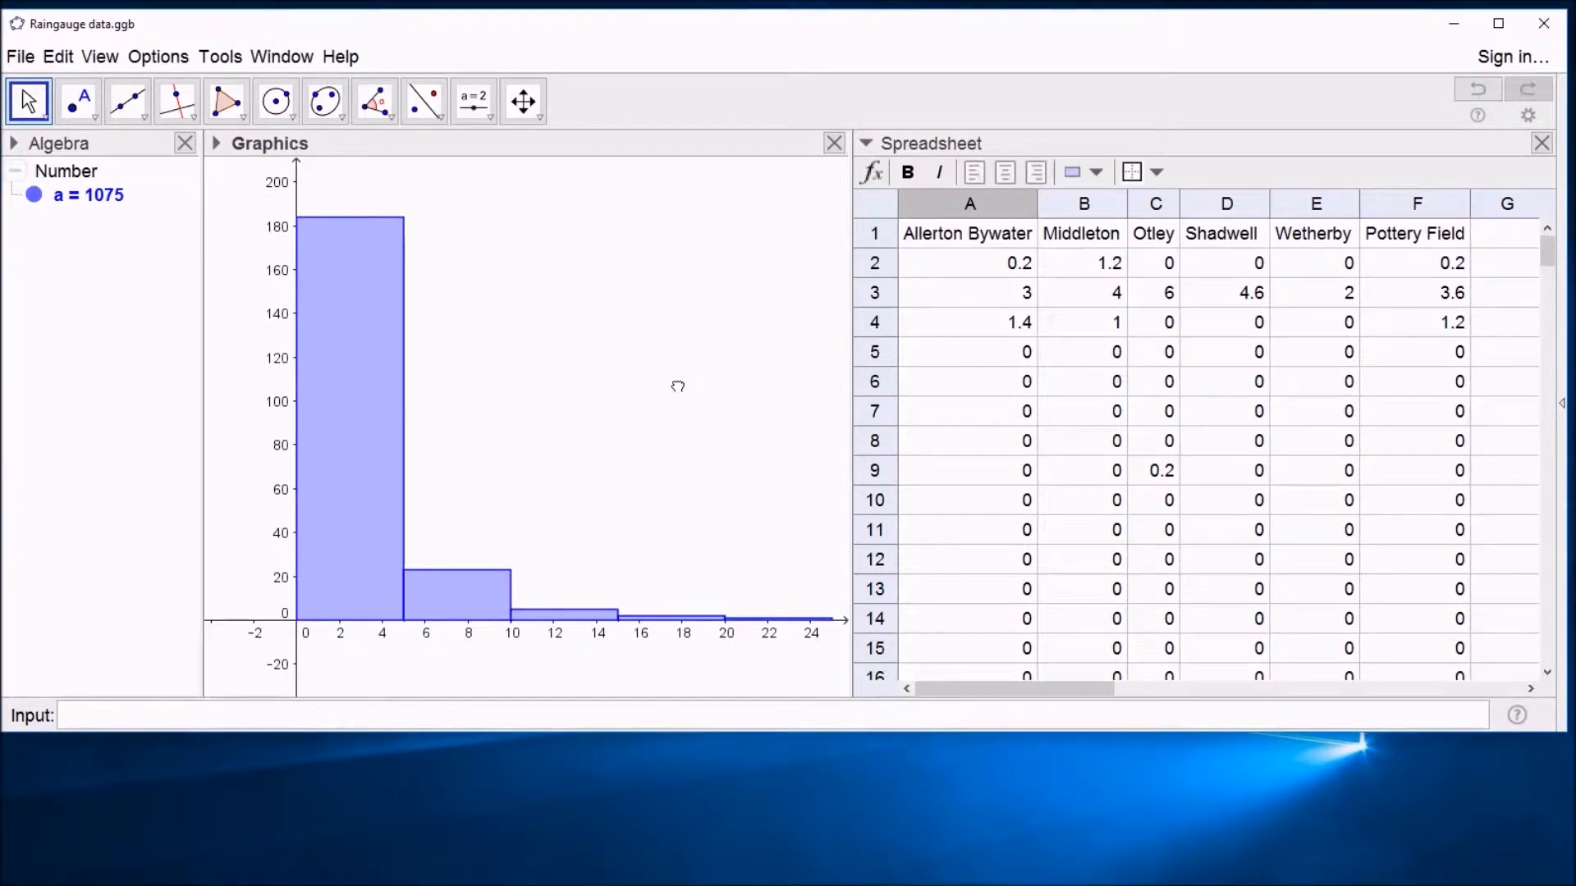
mouse_move(686, 404)
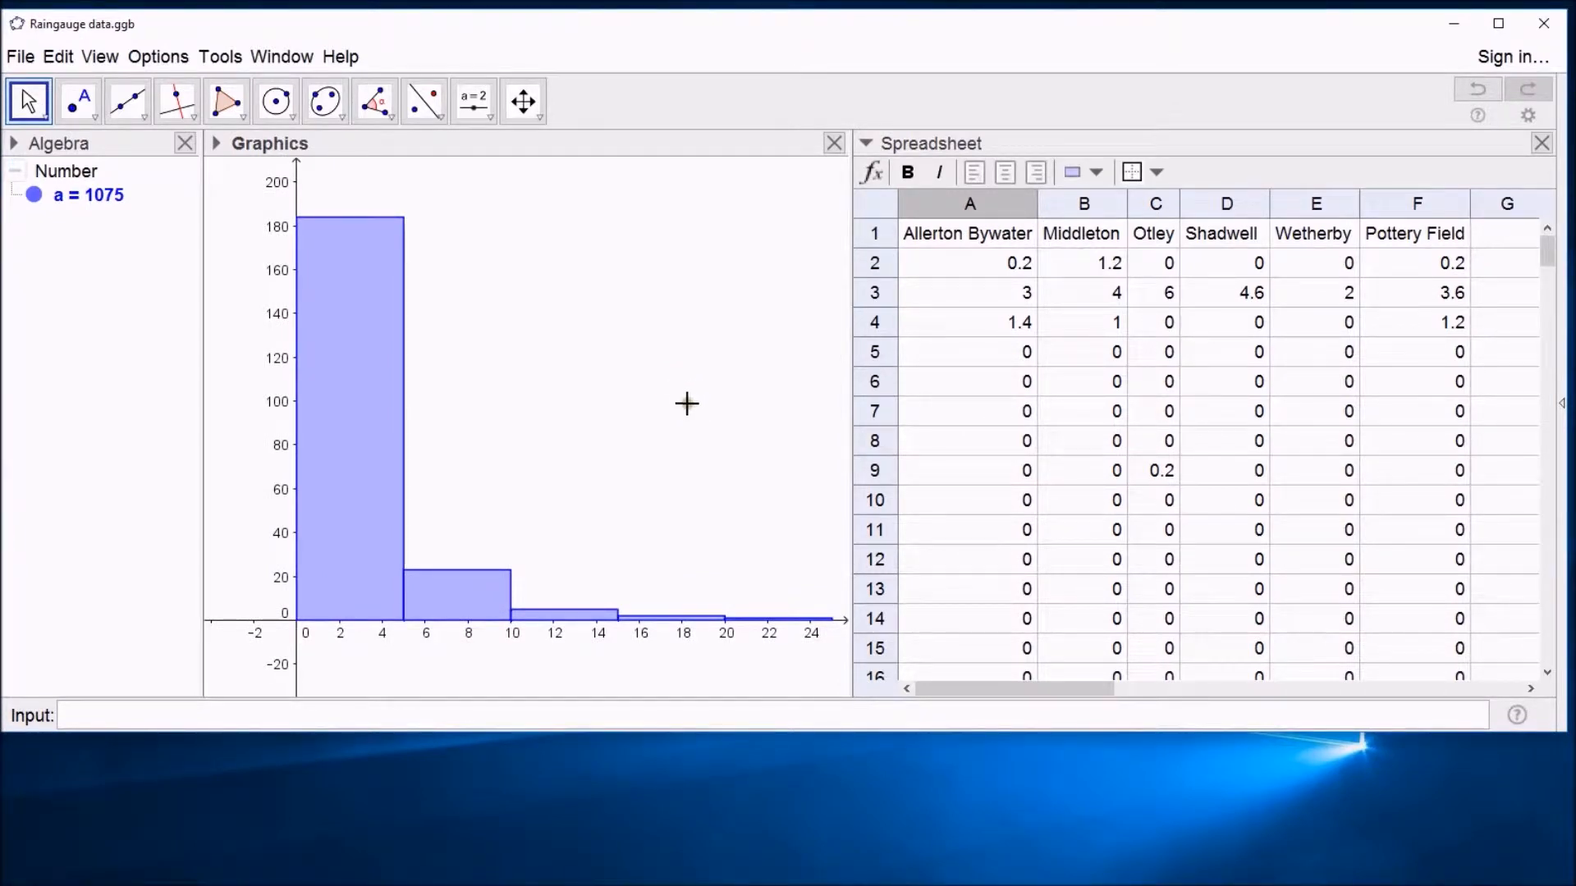
Select the existing equal-width rainfall histogram in the Graphics view.
click(968, 203)
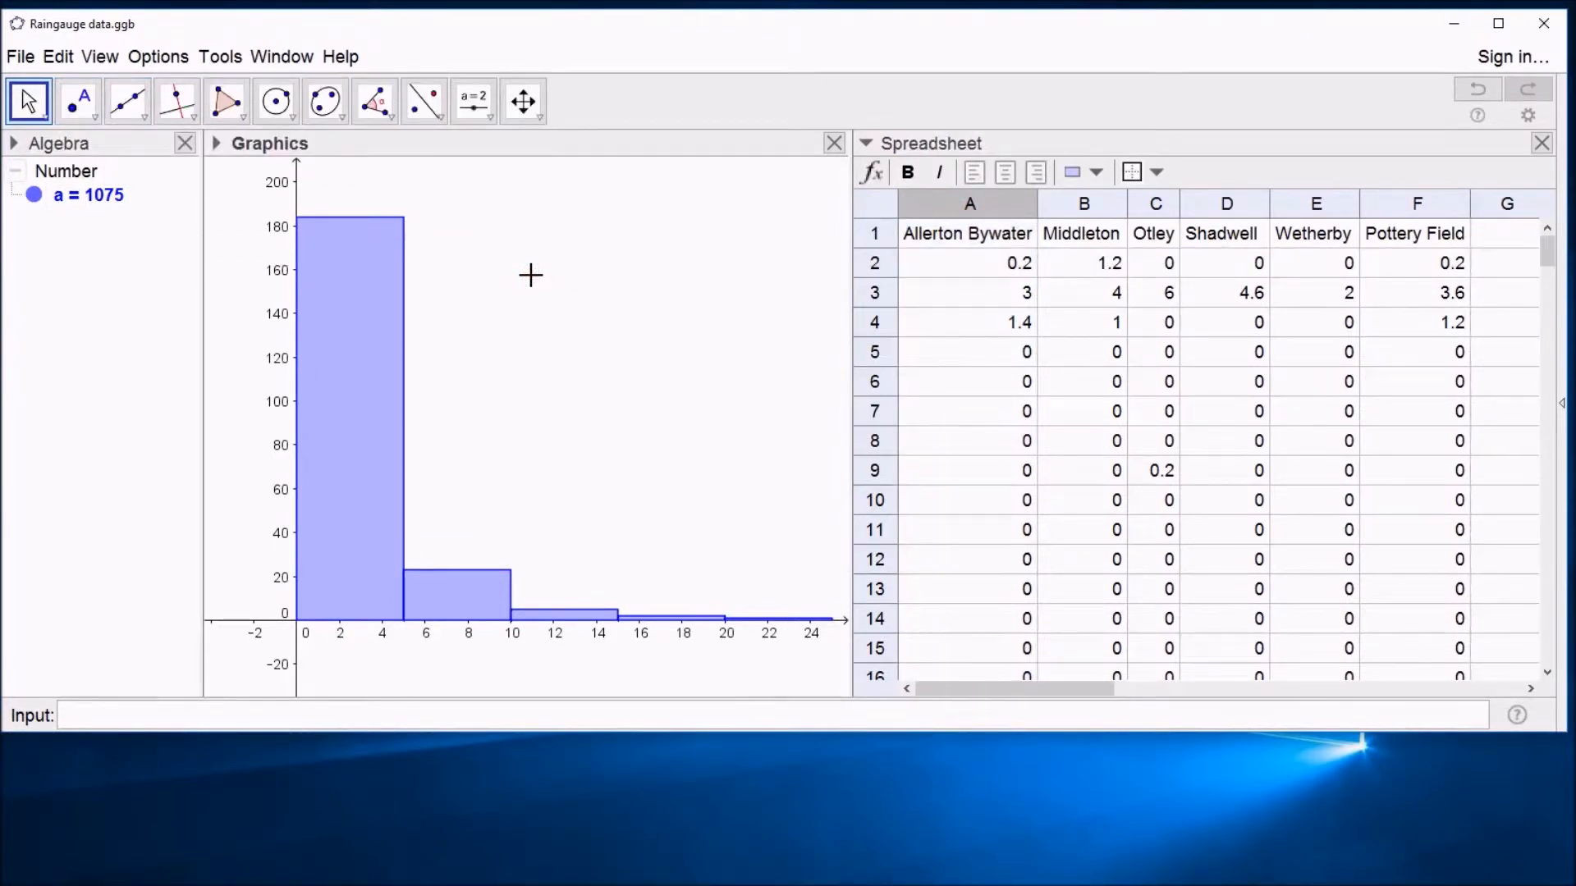
mouse_move(388, 301)
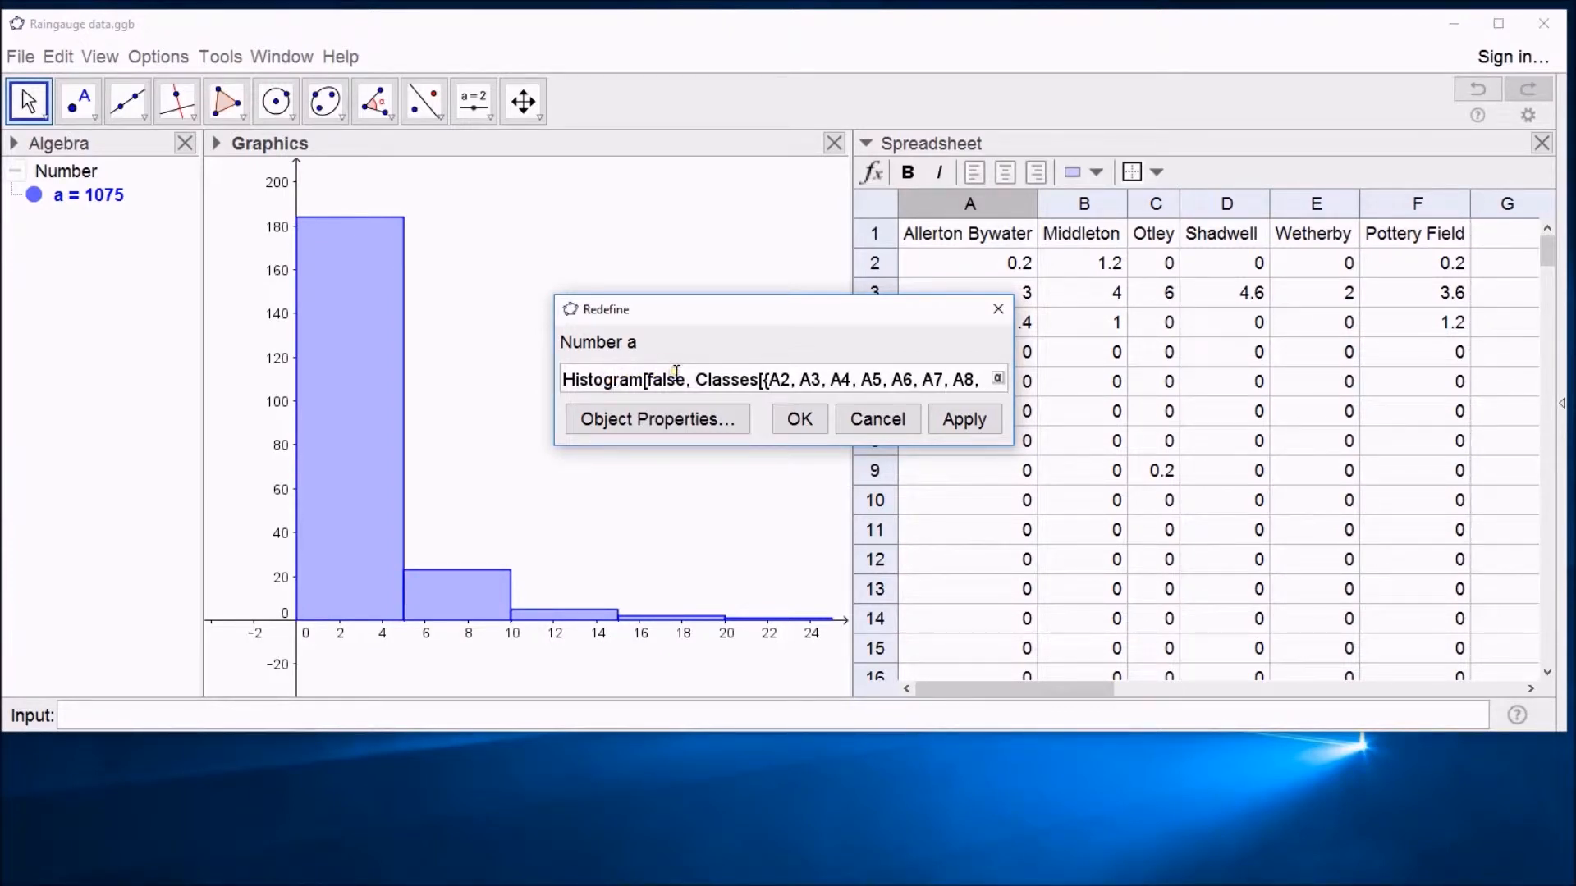
Close the histogram's Redefine dialog without changes.
click(876, 419)
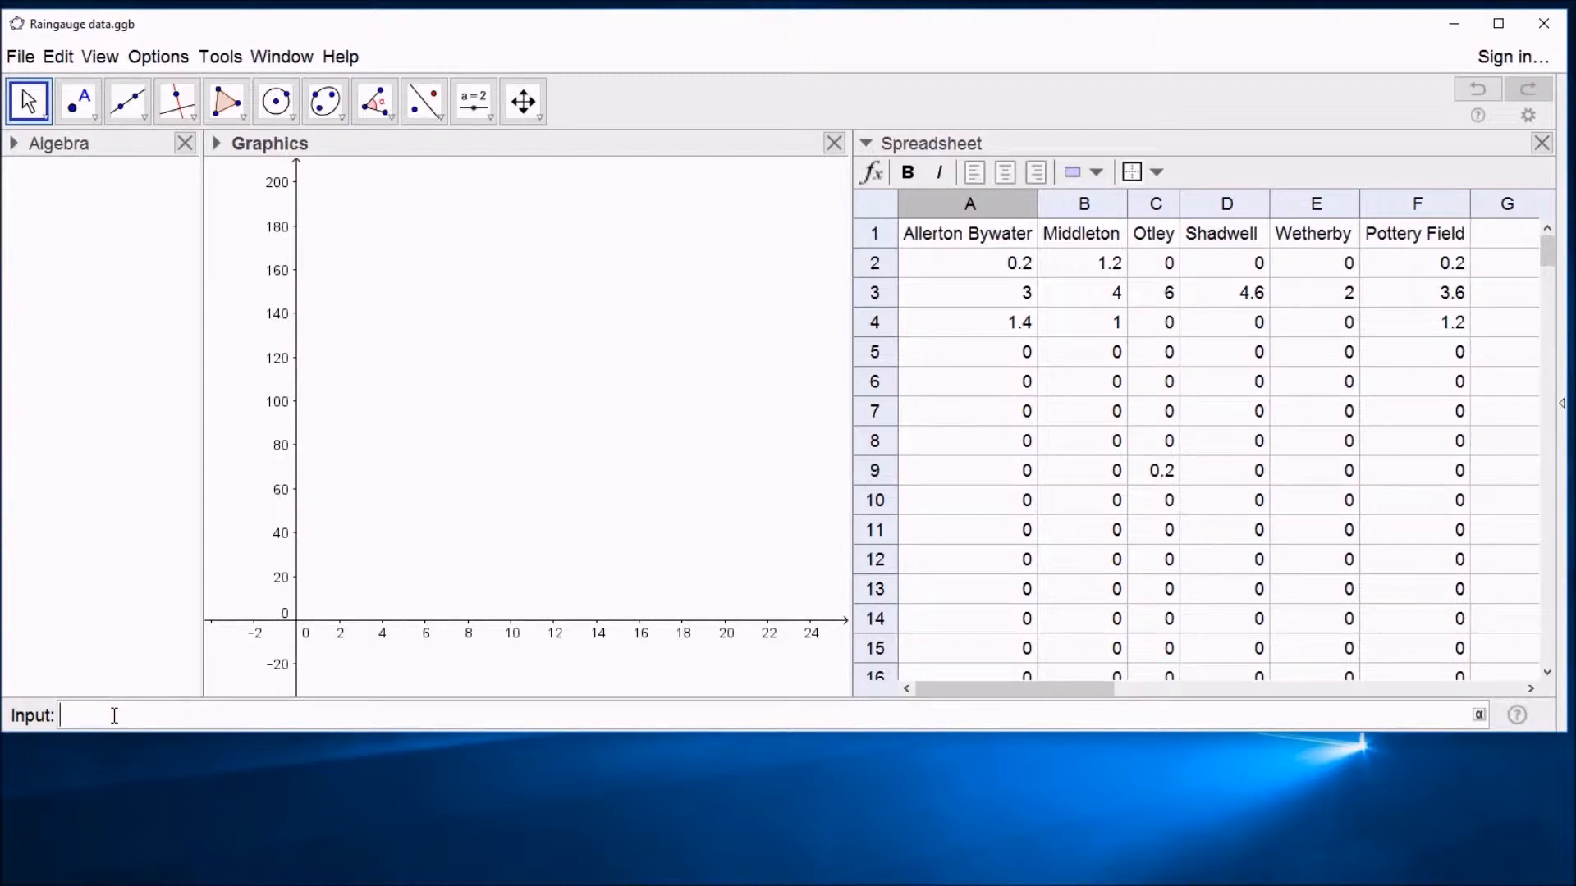
Start the Histogram command with class boundaries, raw data and Use Density arguments.
text(his)
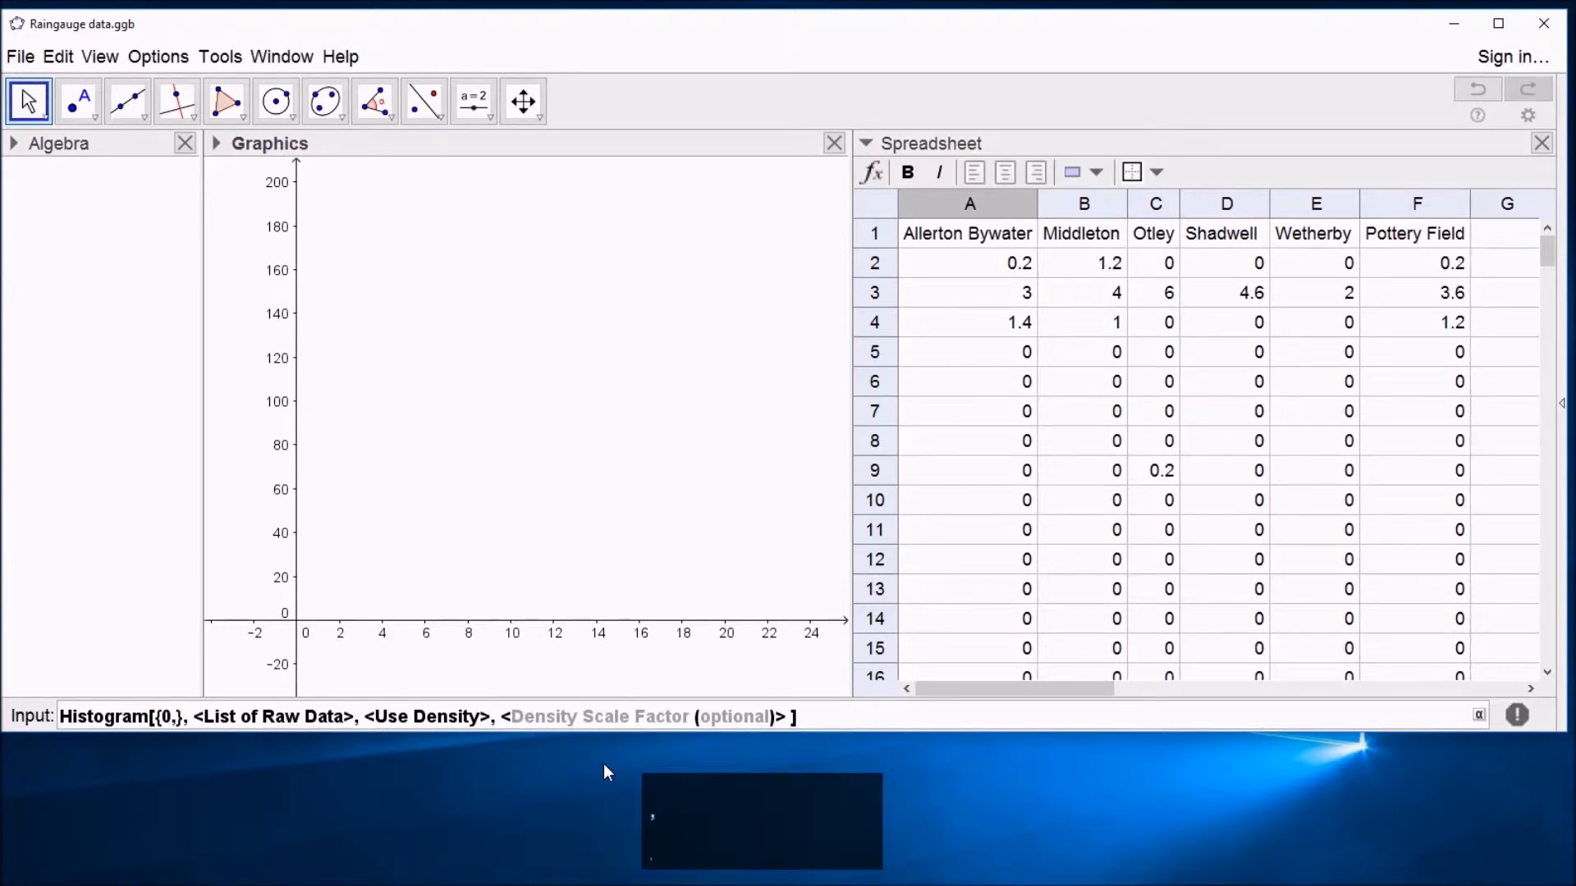
Enter class boundaries 5, 10 and 25 after 0 in the Histogram list.
text(5)
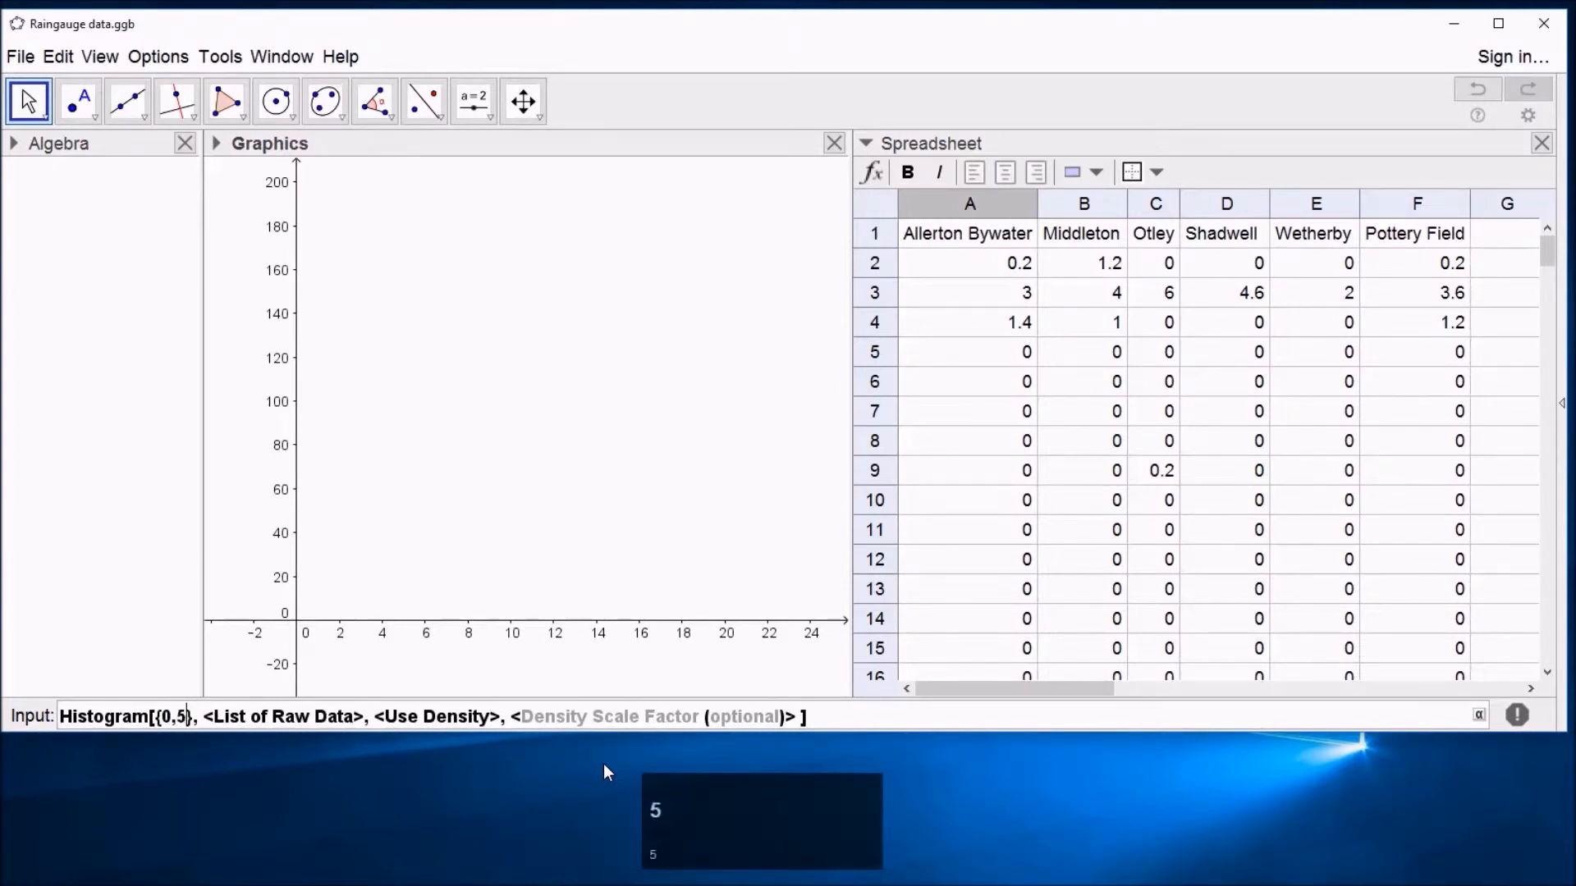
text(,10)
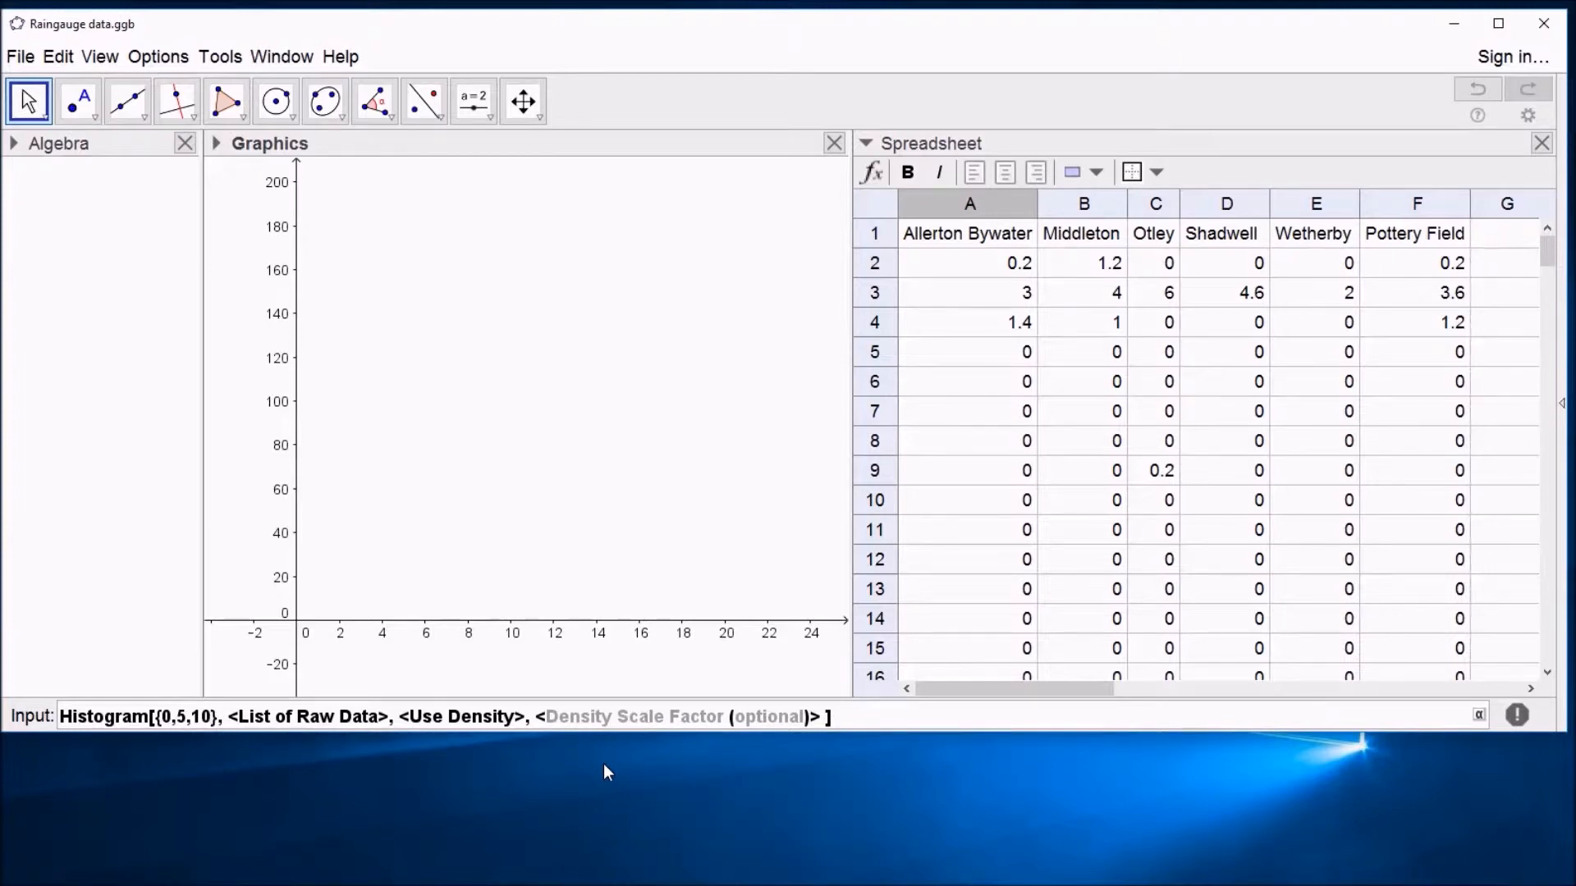
text(,)
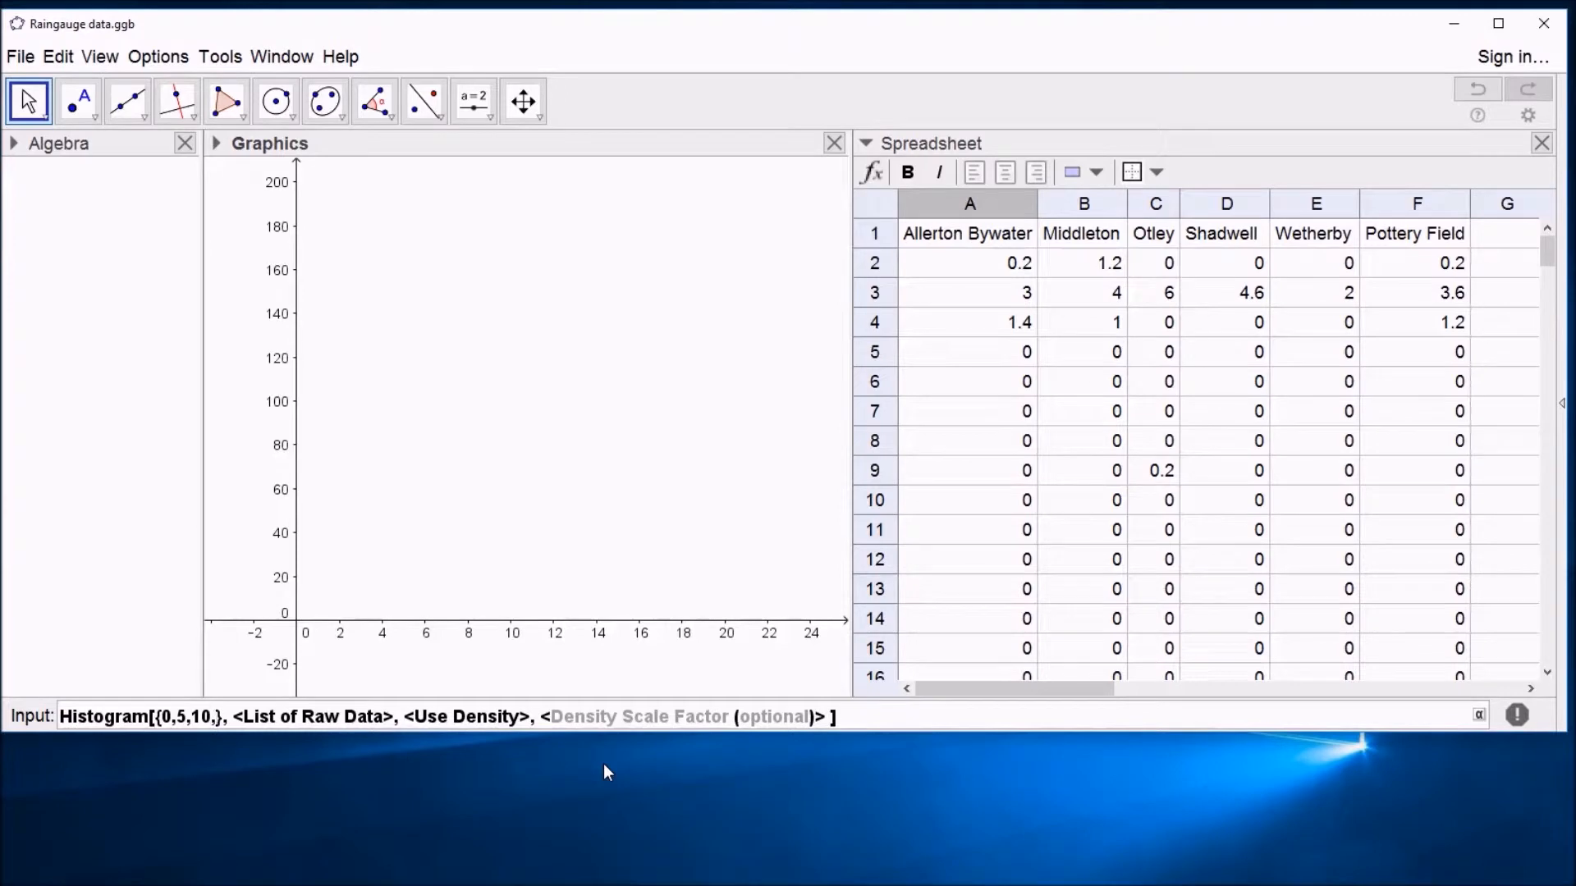
text(25)
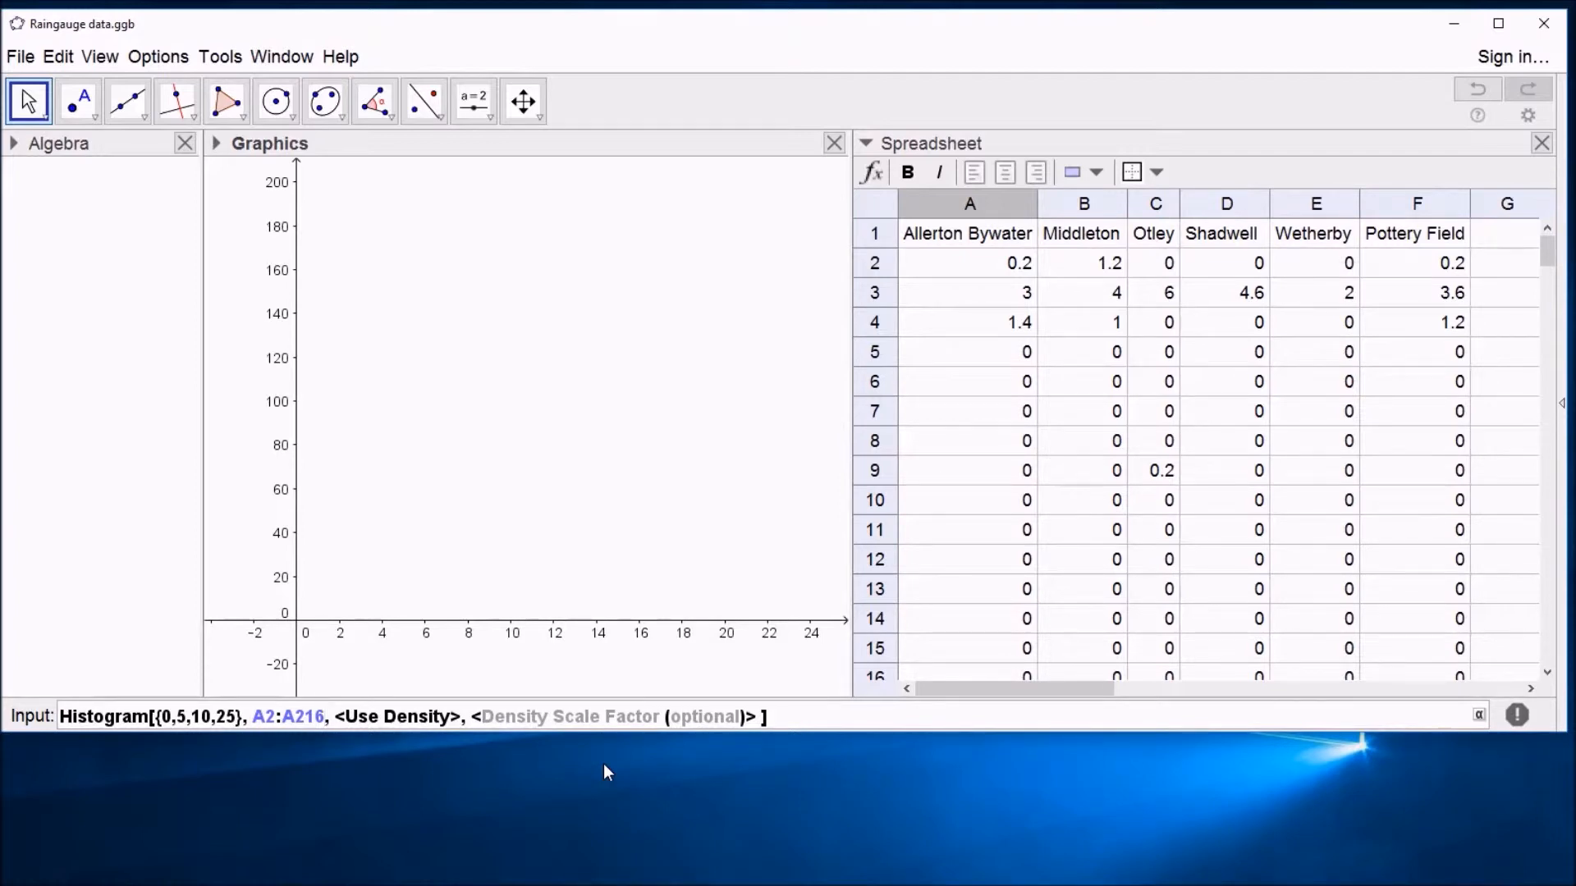
Set Use Density to true, drop the scale factor, and draw the histogram.
key(Tab)
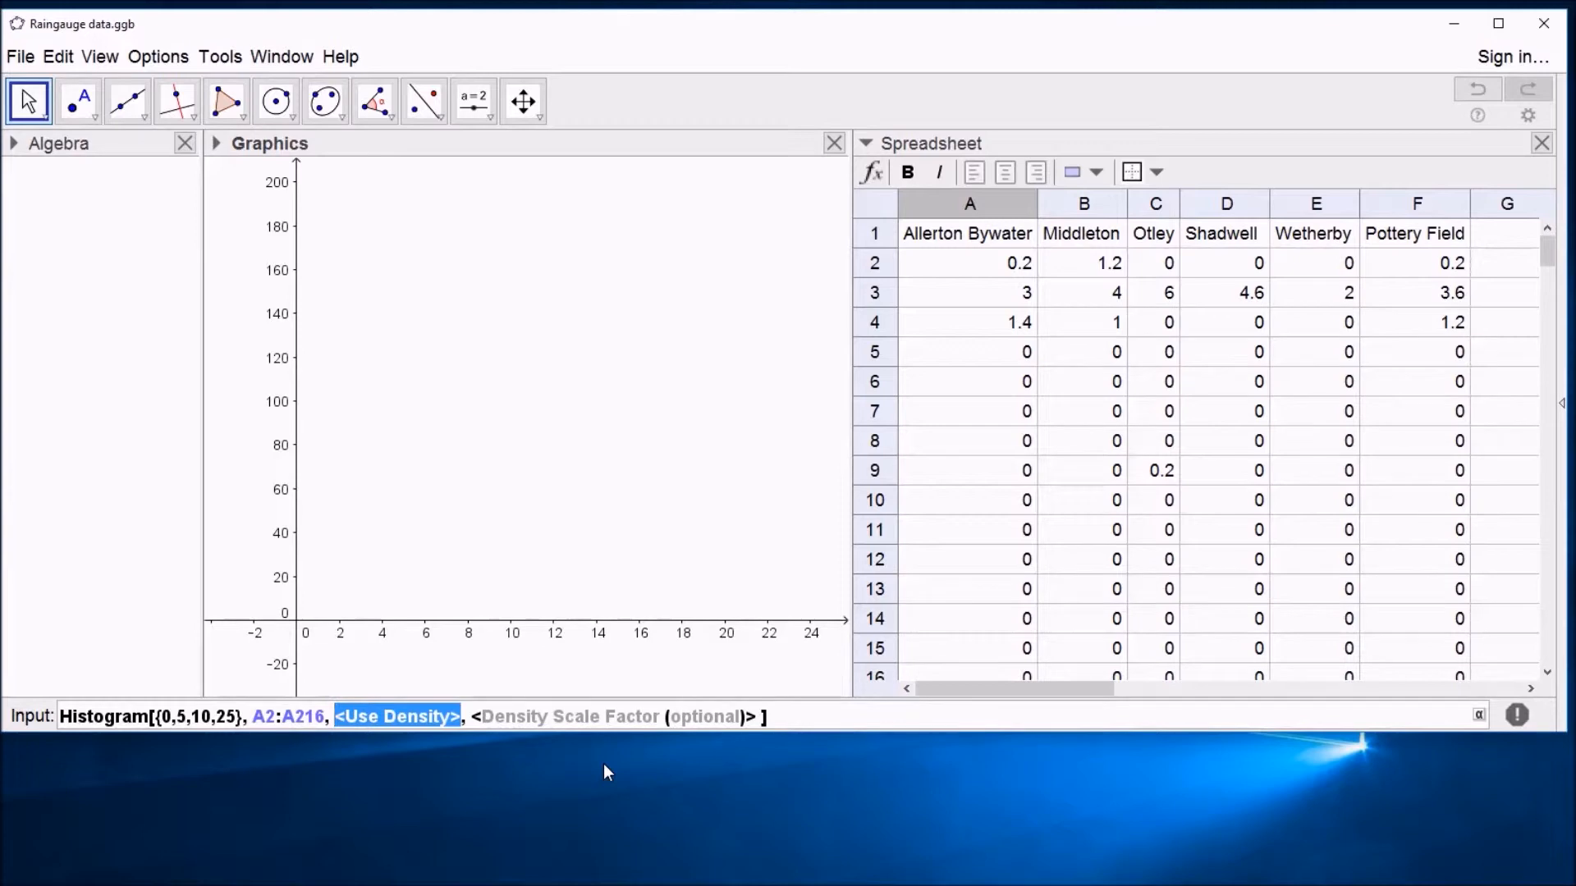
text(tru)
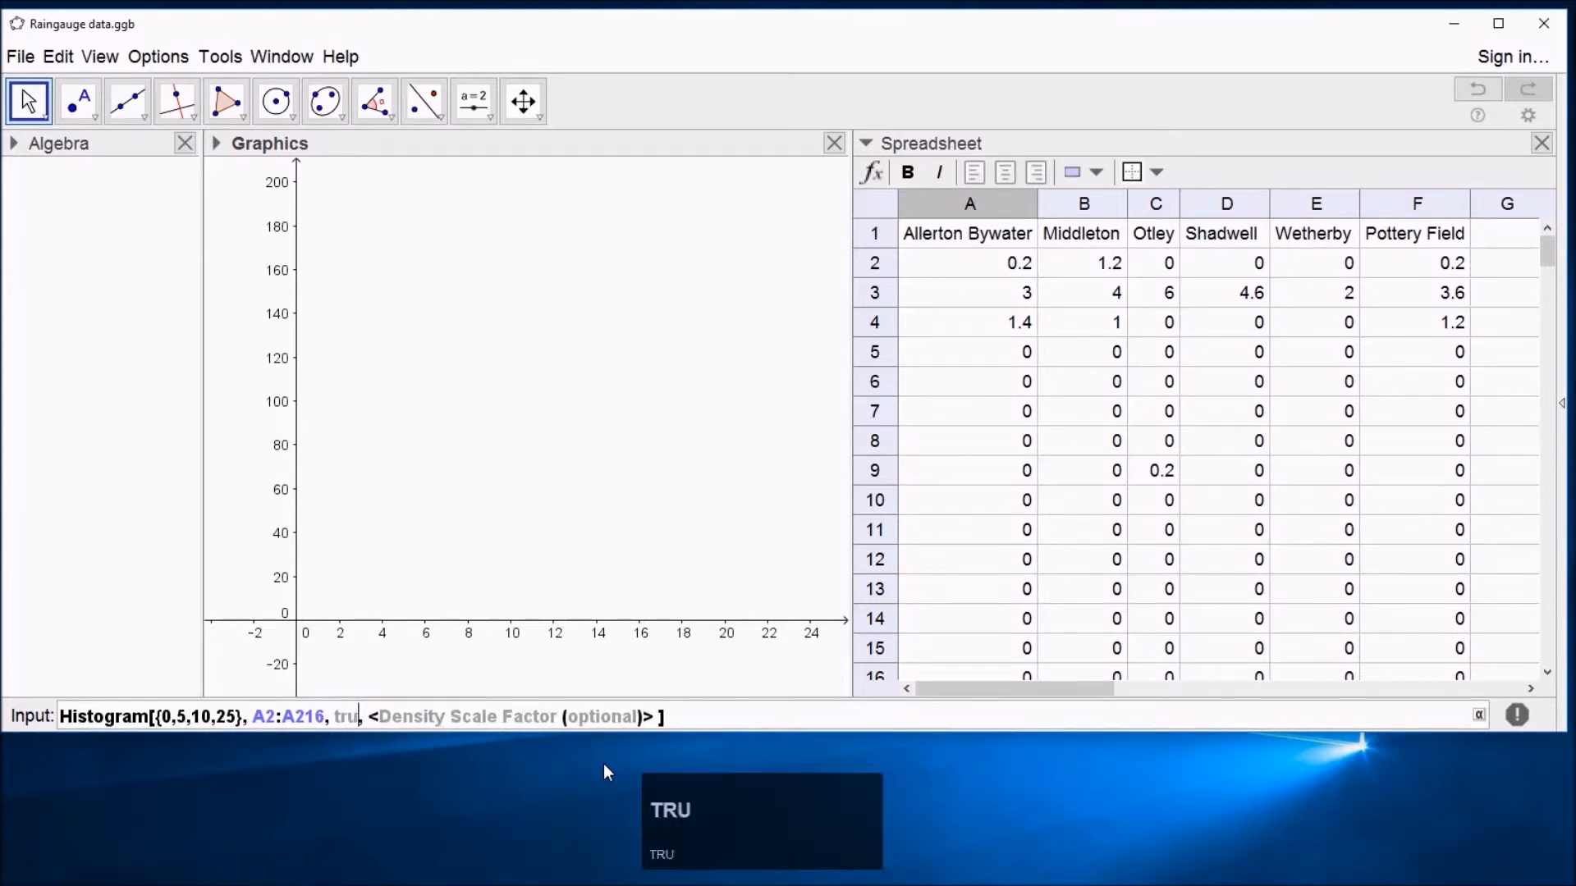
text(e)
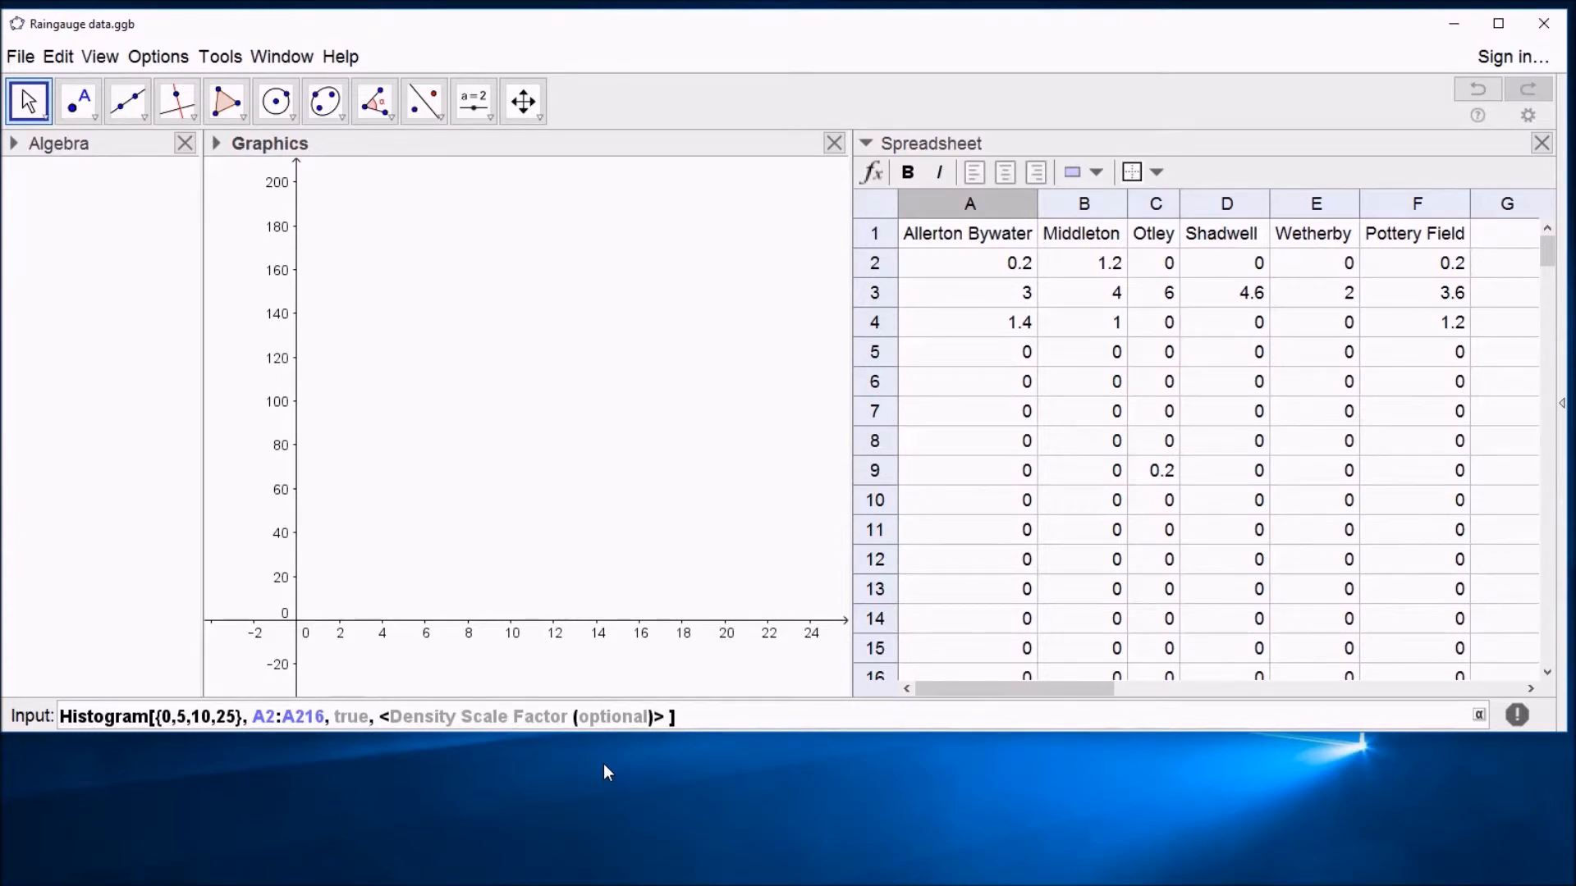
key(Tab)
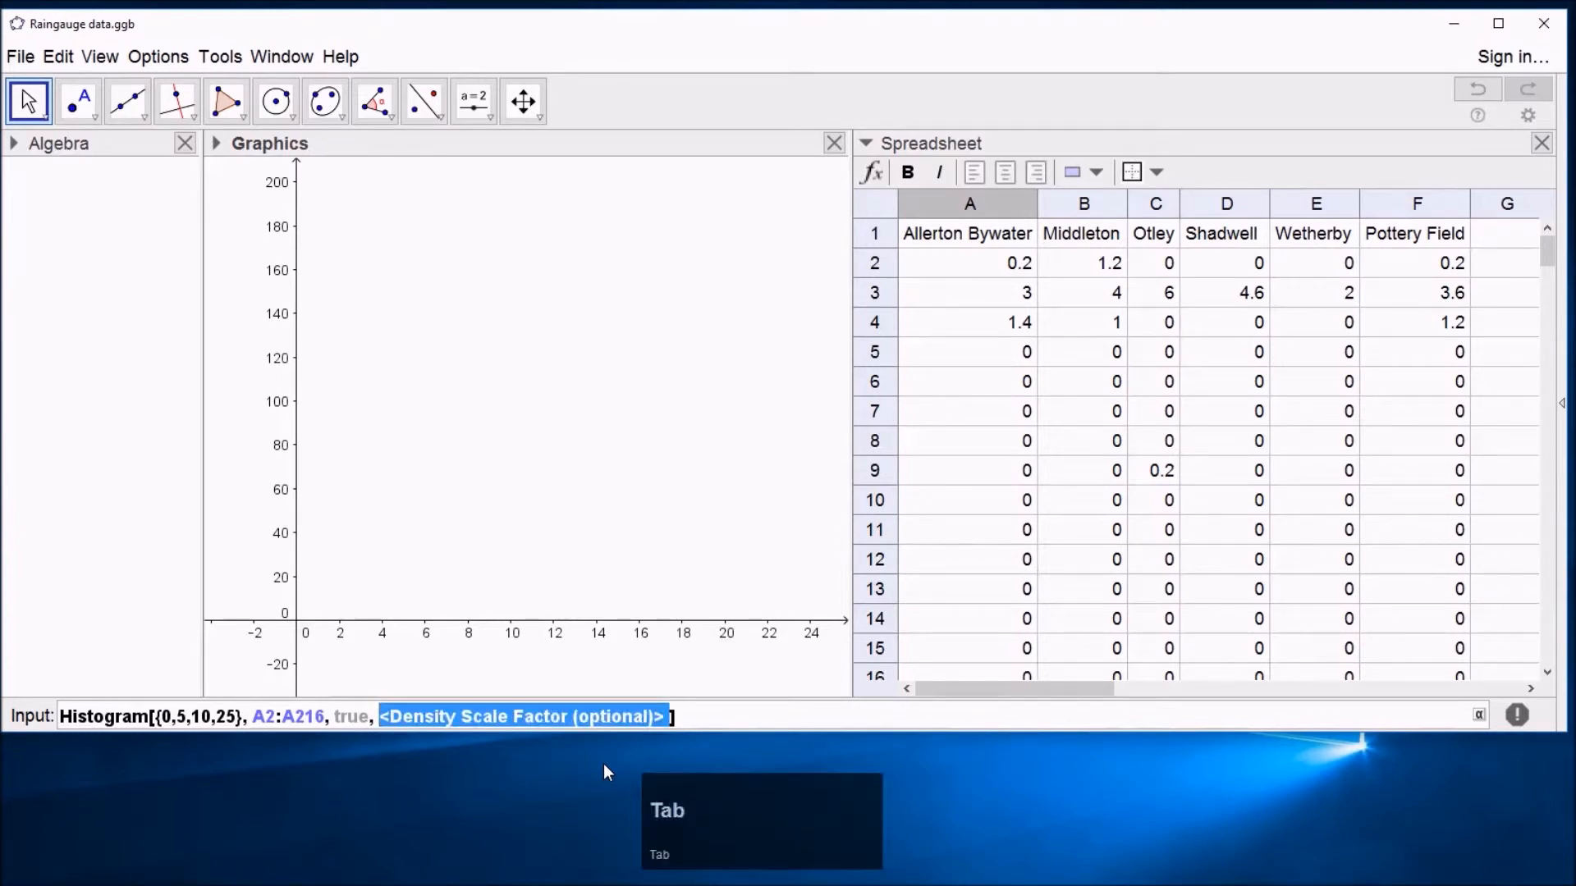
key(Delete)
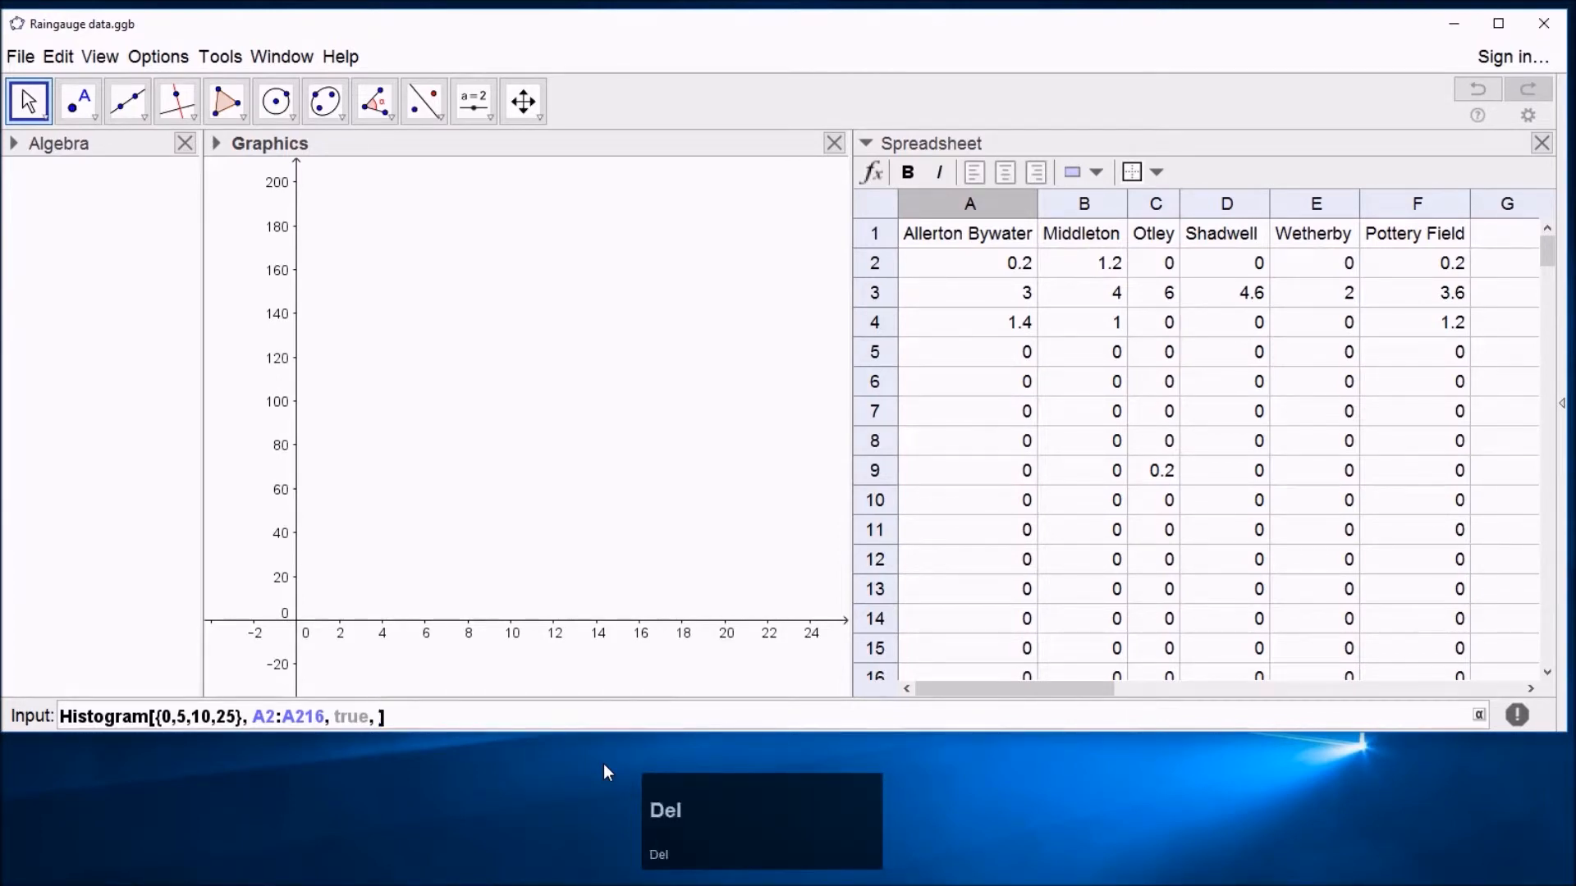
key(BackSpace)
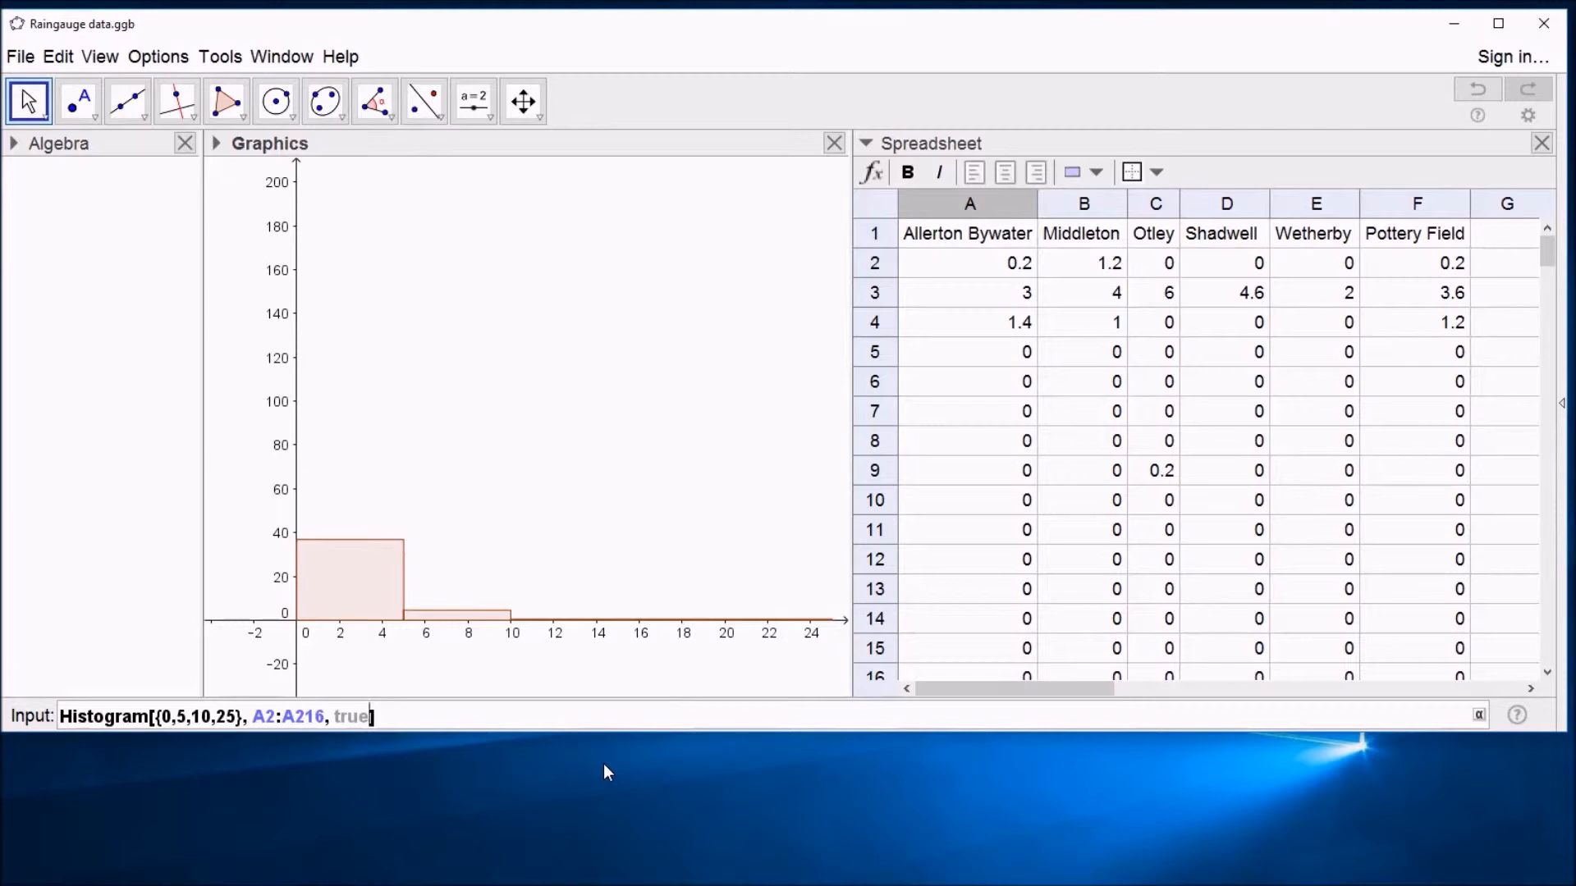
key(Enter)
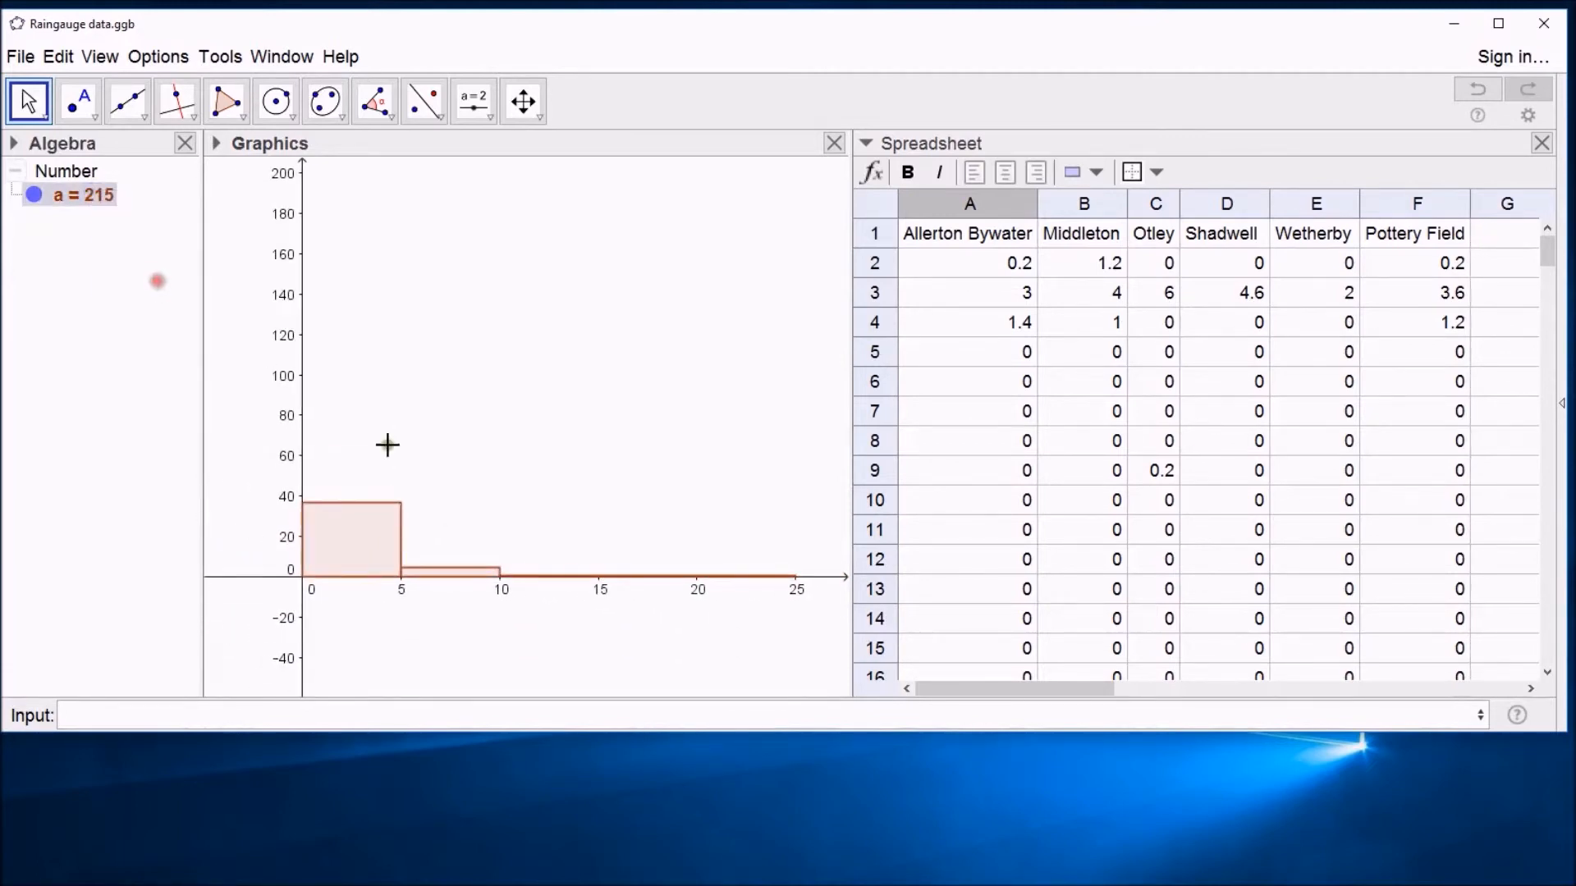
mouse_move(516, 587)
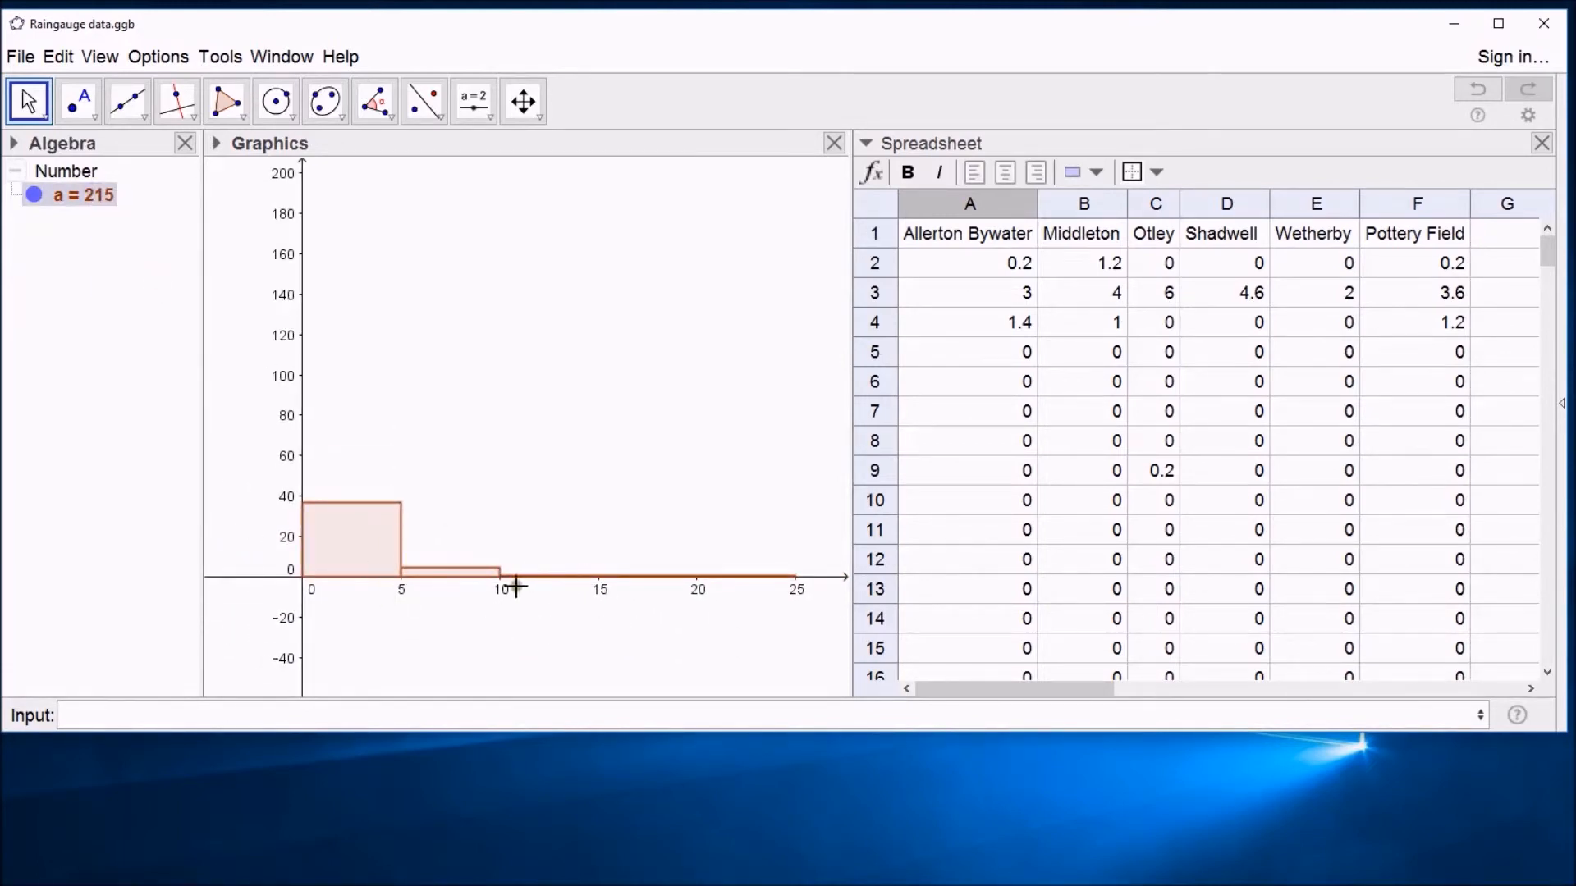
mouse_move(384, 500)
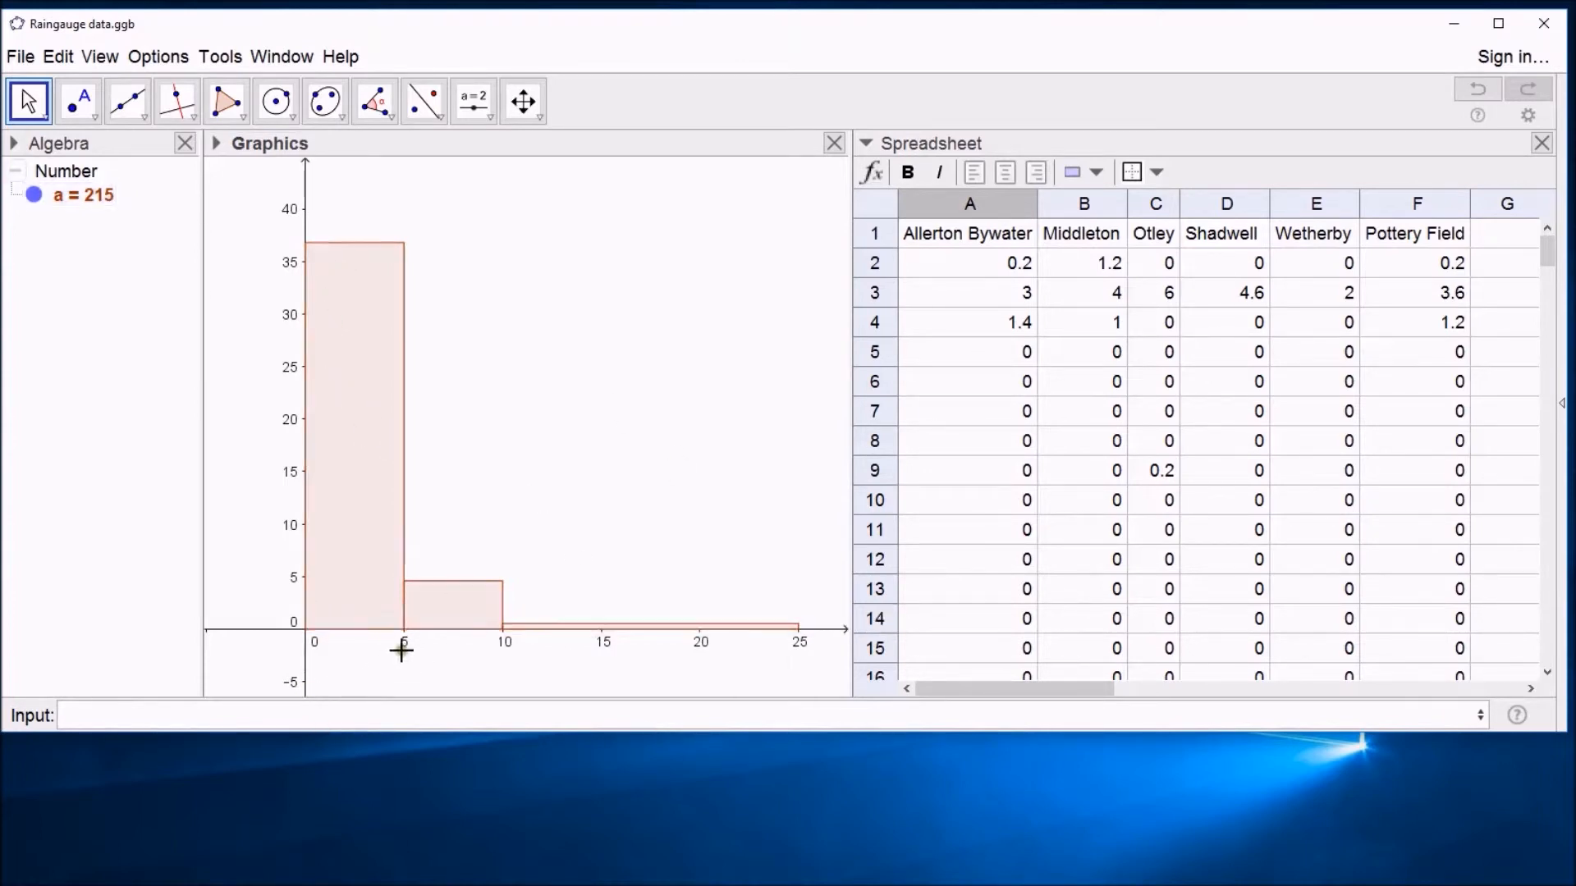
mouse_move(497, 332)
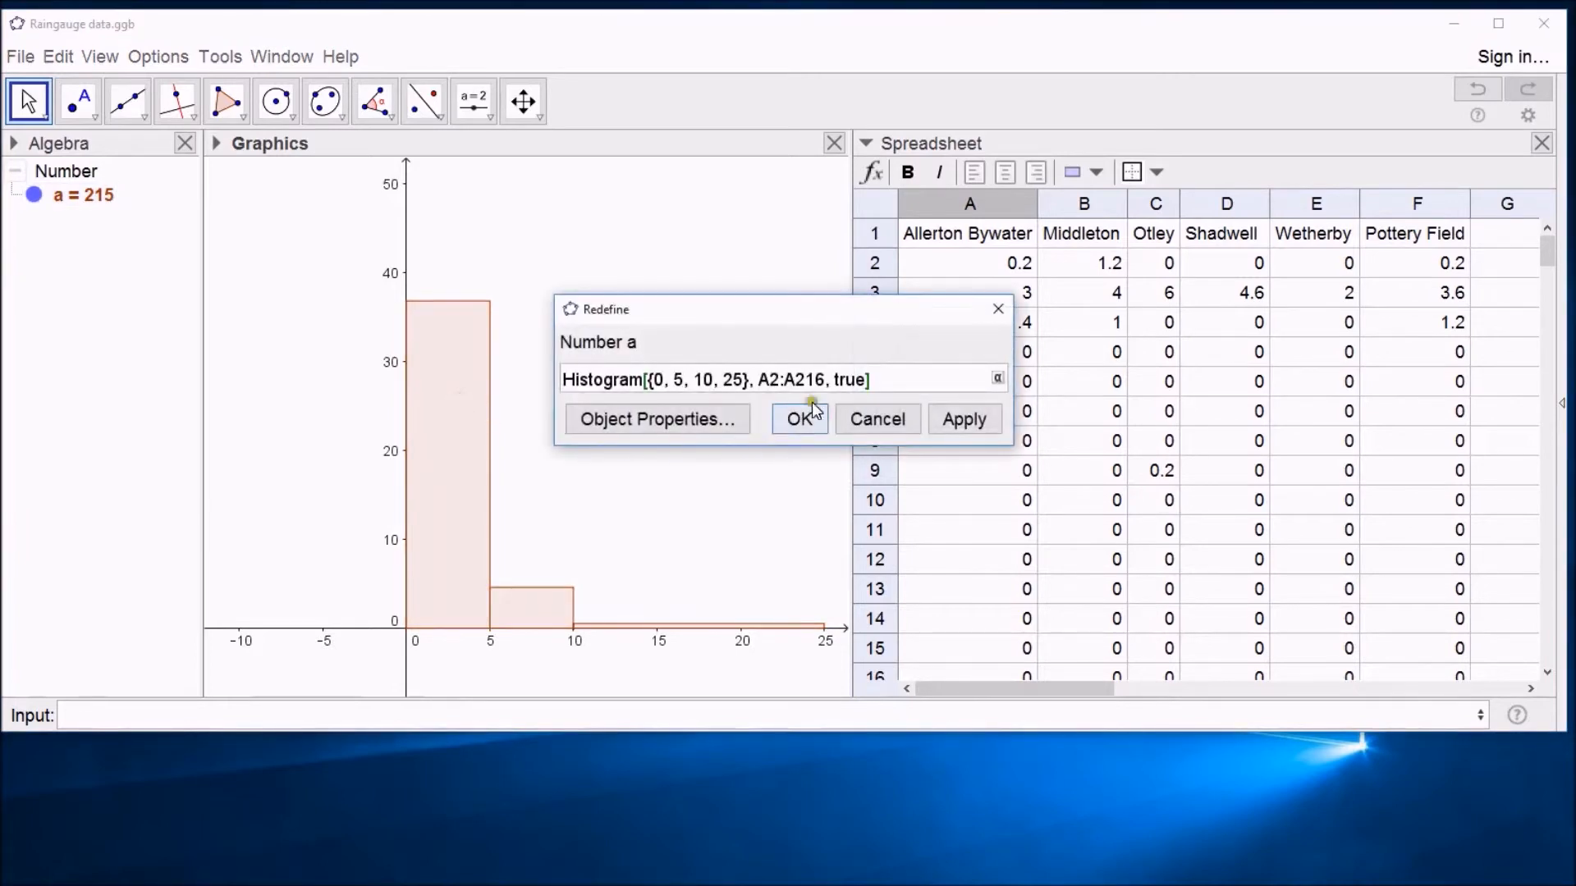
Redefine the histogram with density false and zoom out to fit the taller bars.
key(BackSpace)
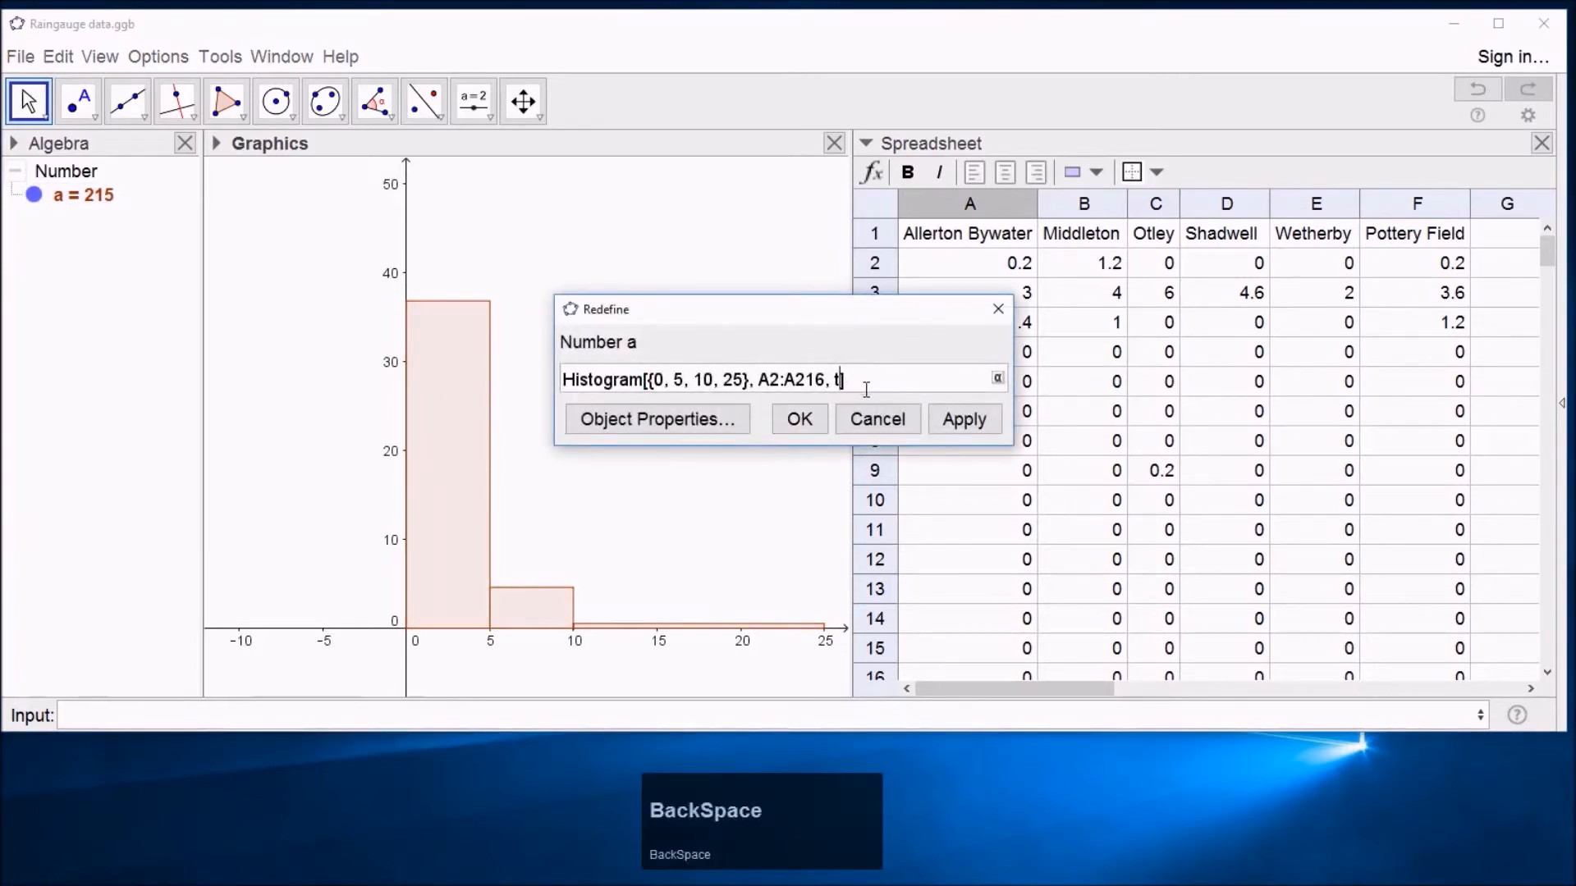
text(false])
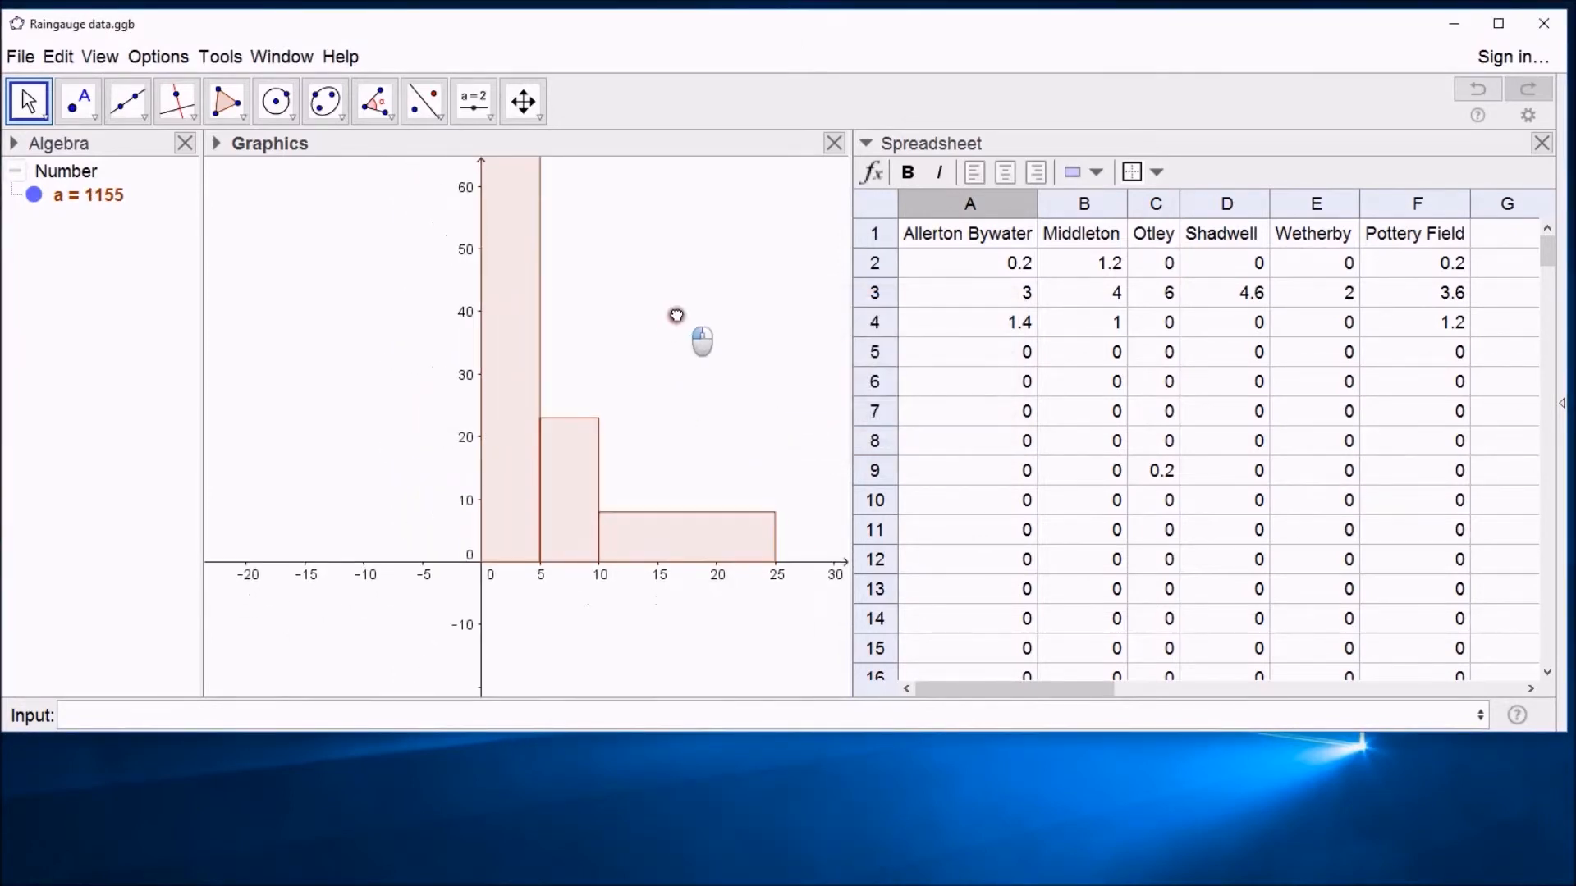
scroll(down, 3)
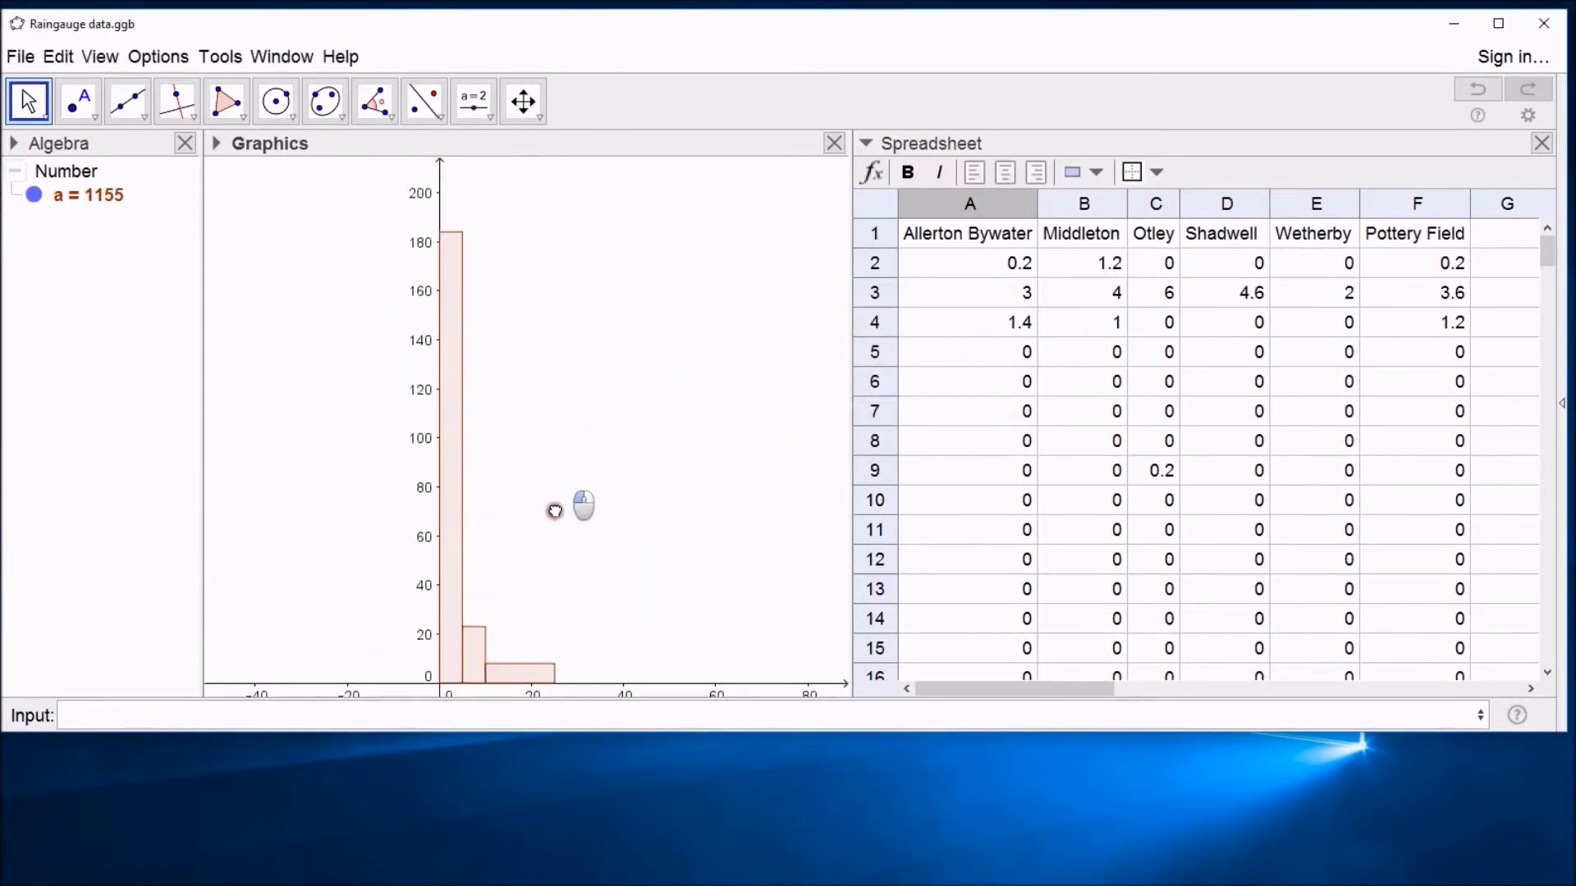
drag(552, 510, 621, 373)
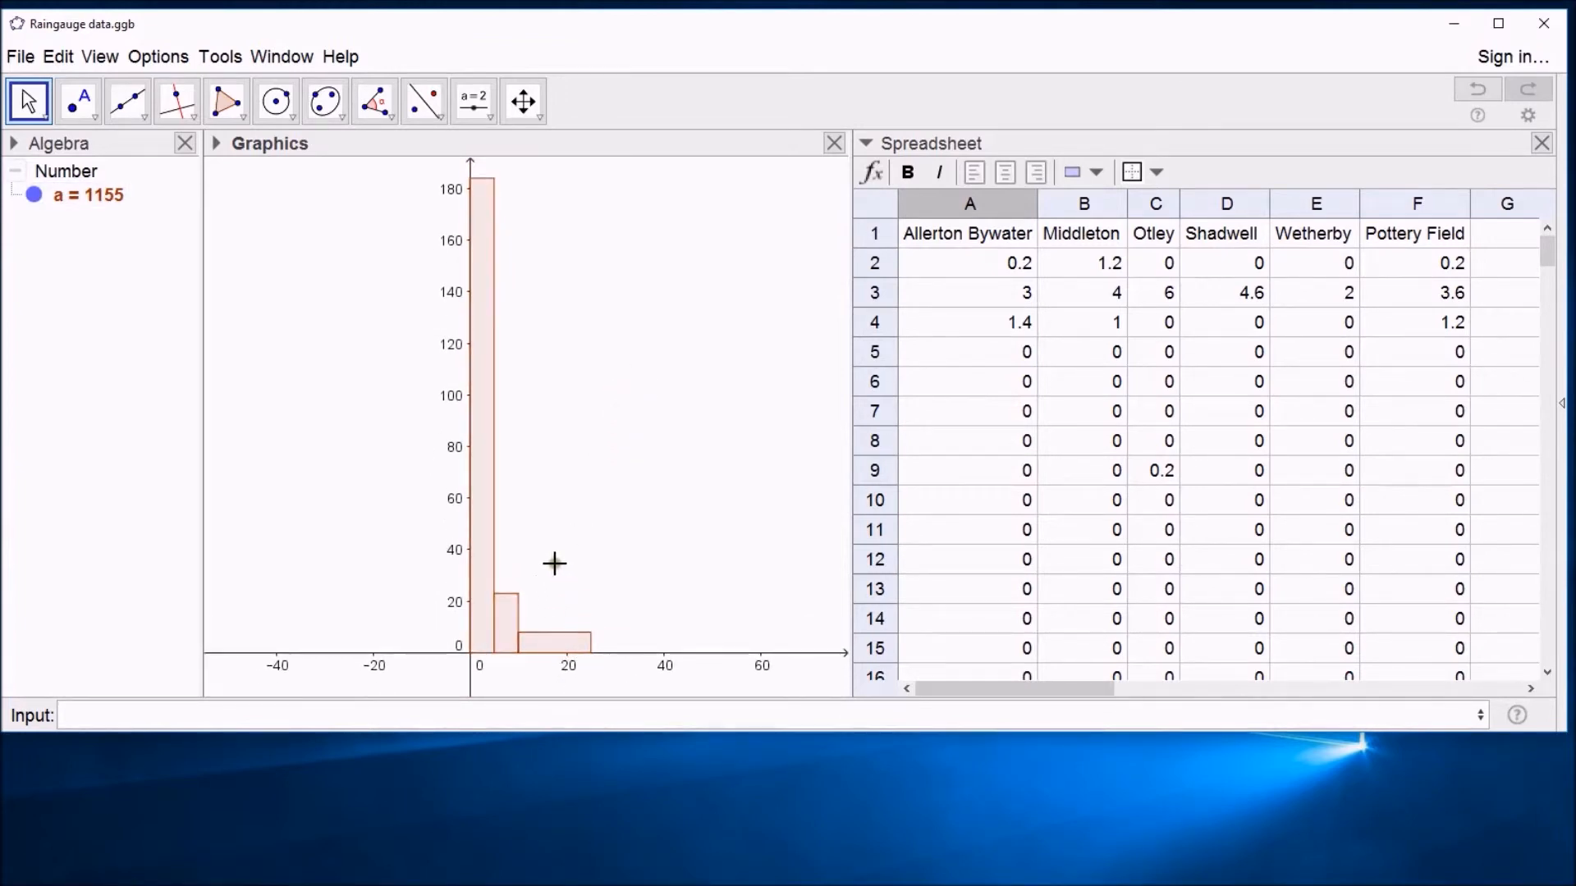
mouse_move(537, 485)
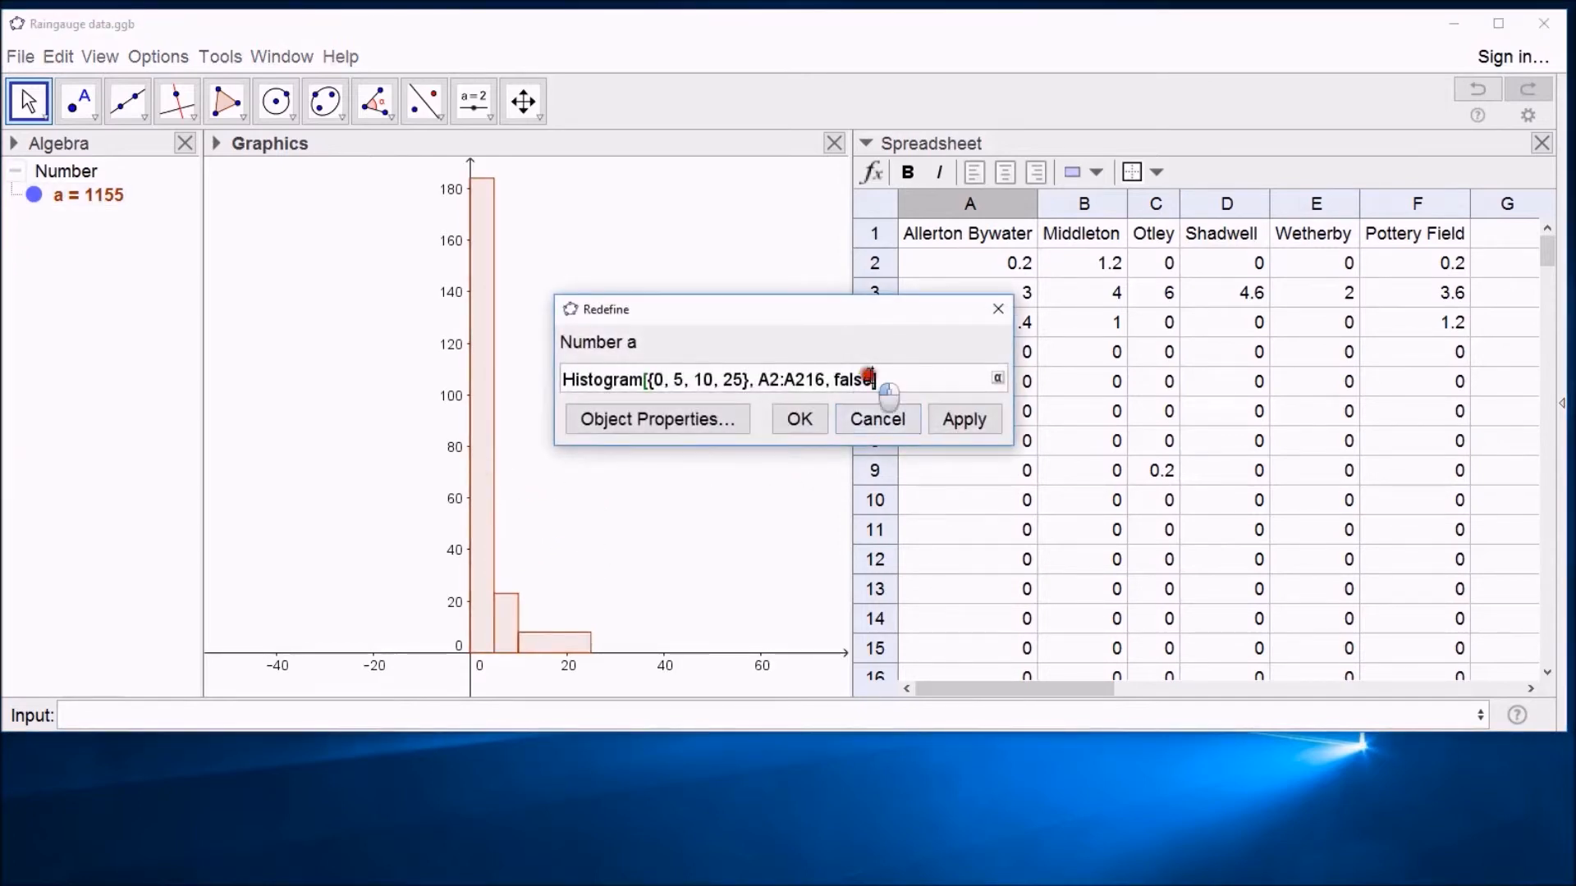
Change the histogram's density option back to true and confirm.
key(BackSpace)
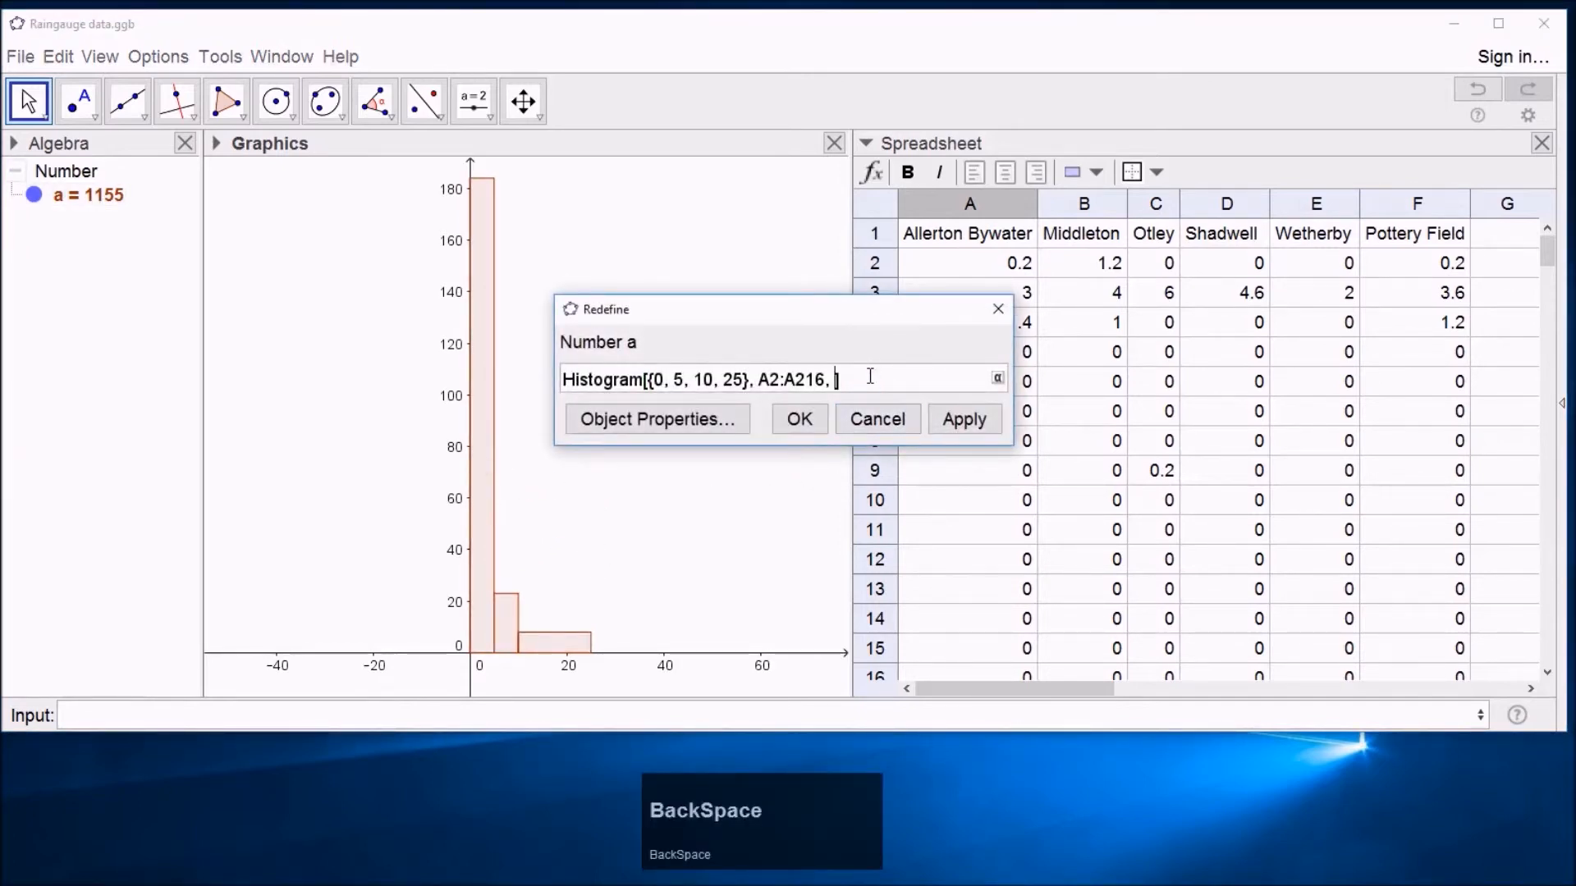
text(true])
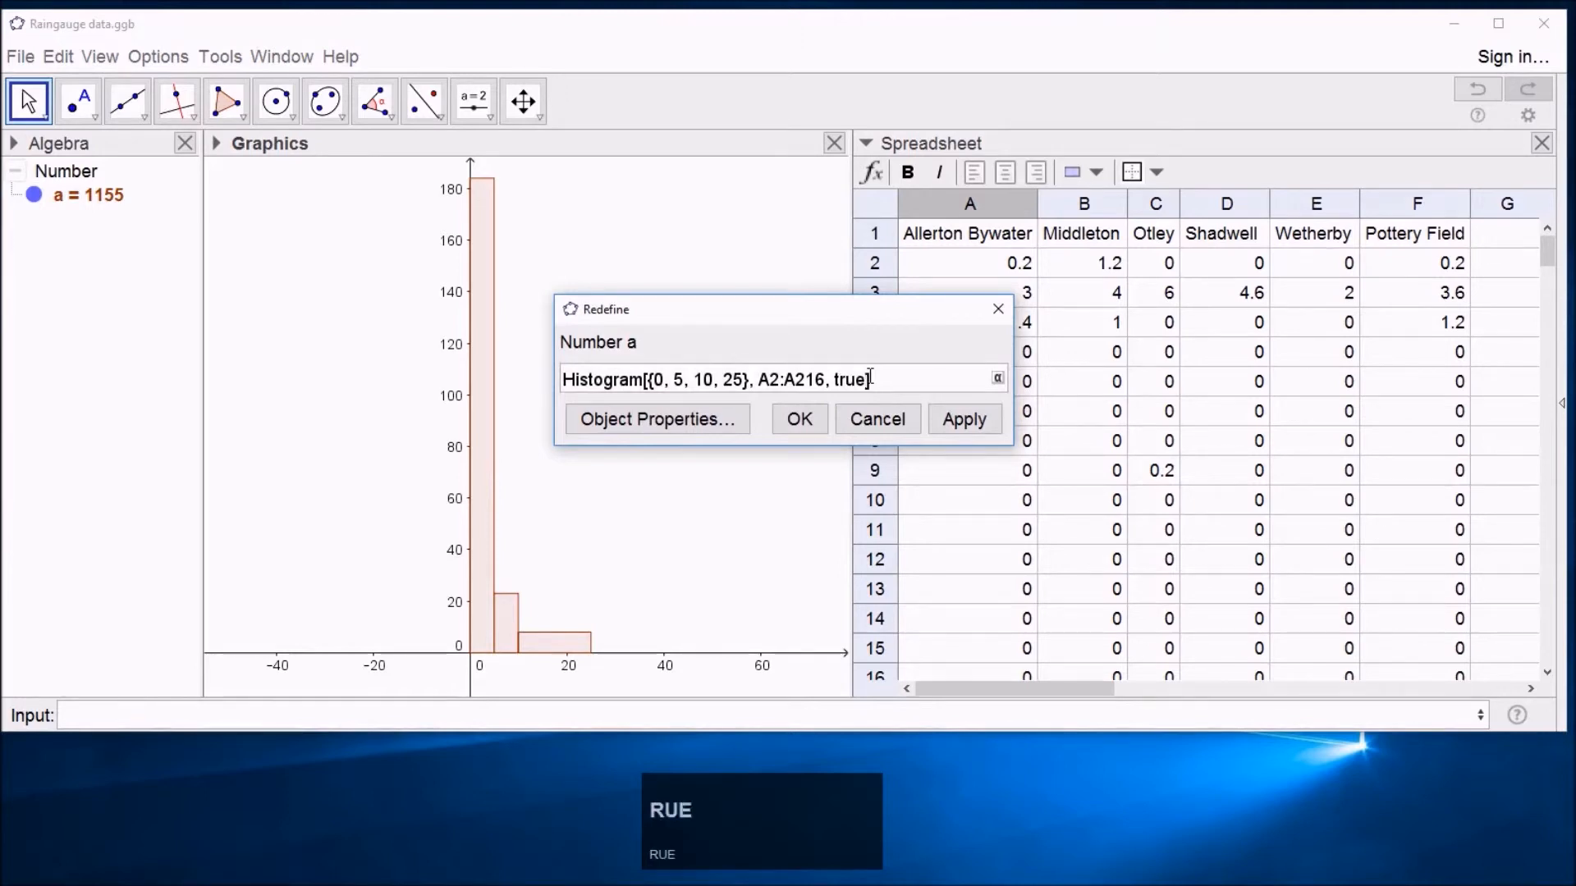
click(962, 419)
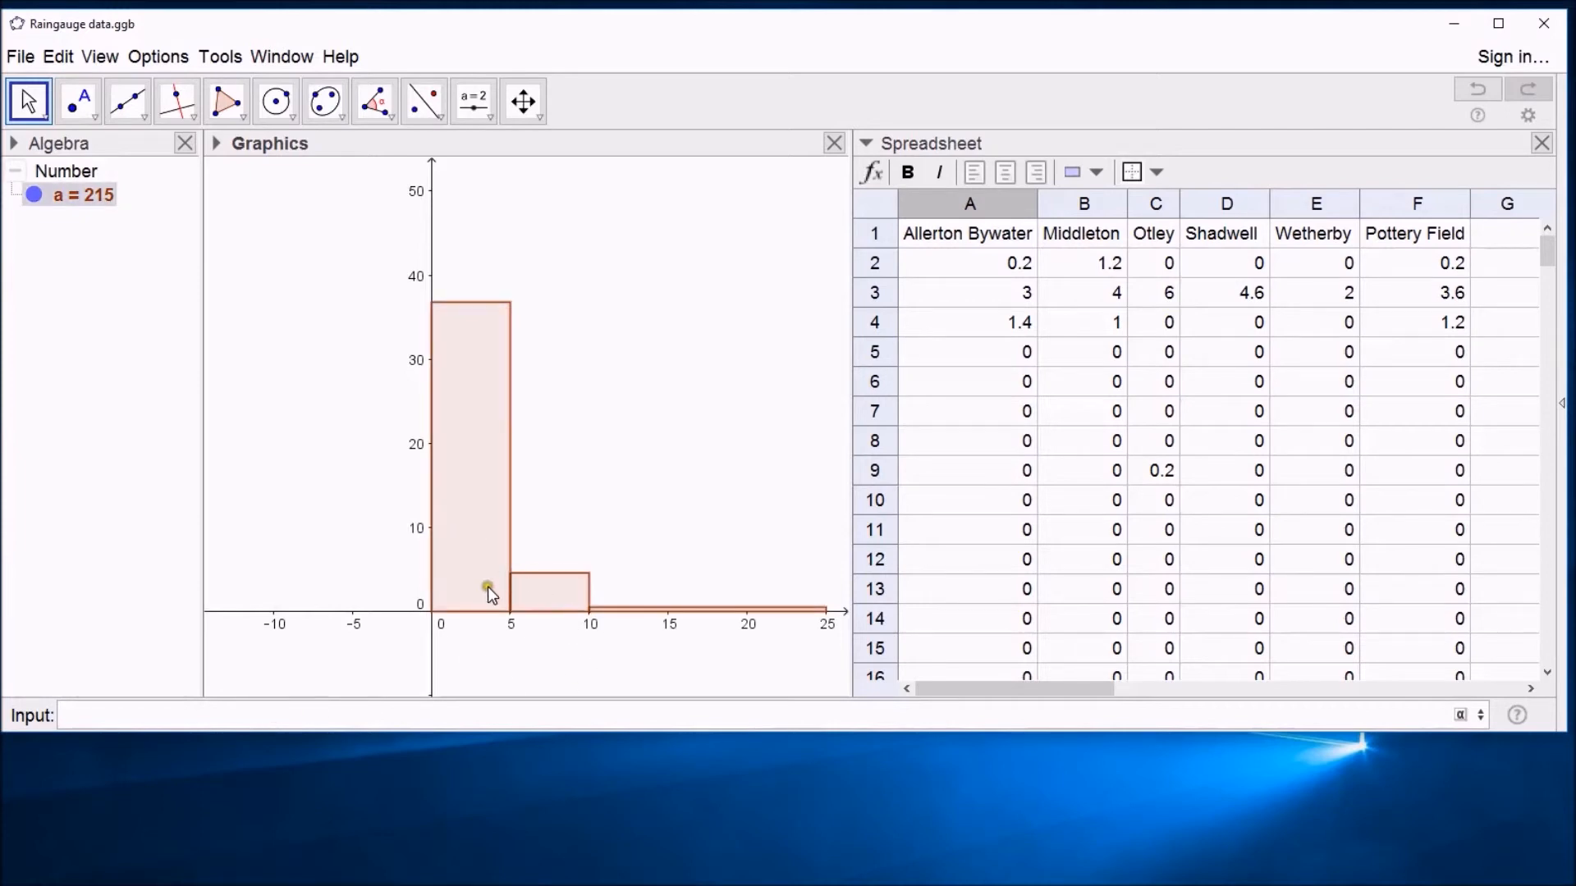
click(251, 715)
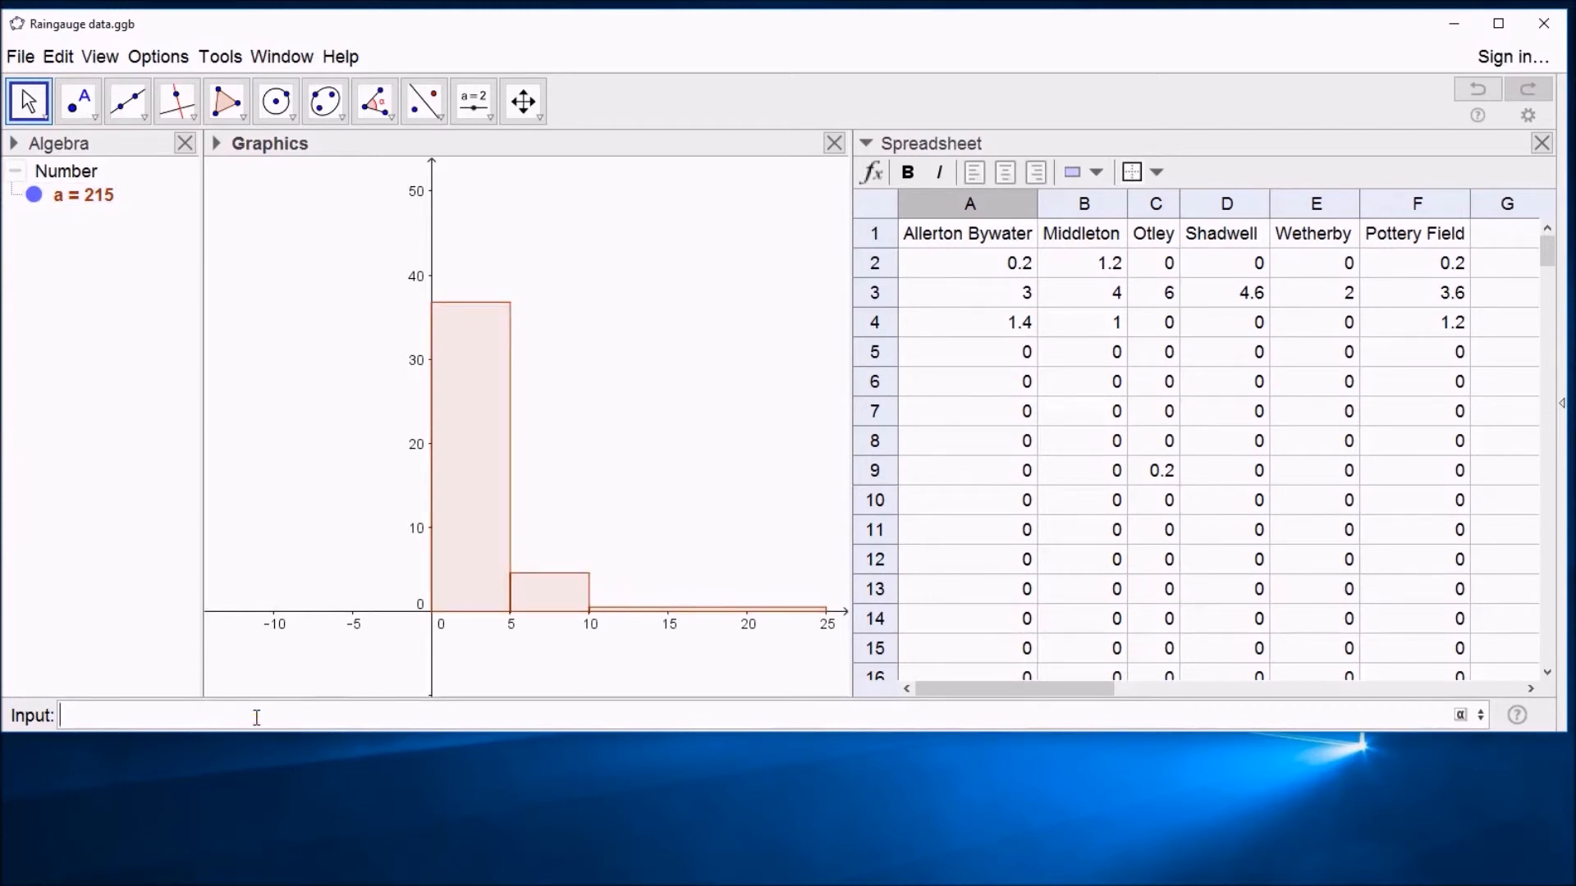
Enter FrequencyTable[{0,5,10,25}, A2:A216] in the Input bar.
text(fr)
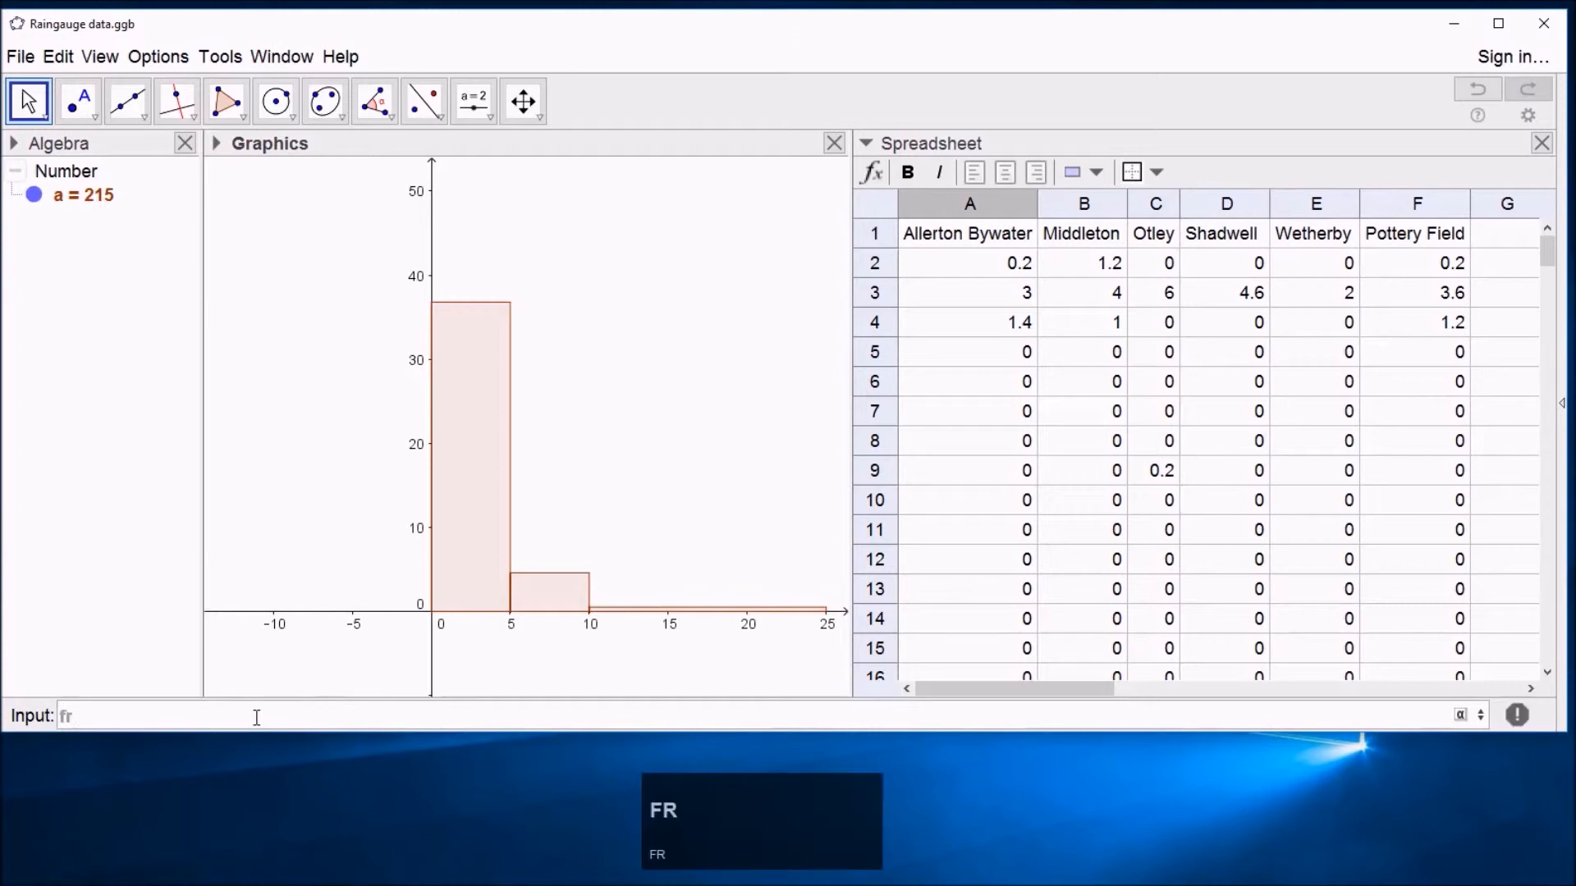
text(e)
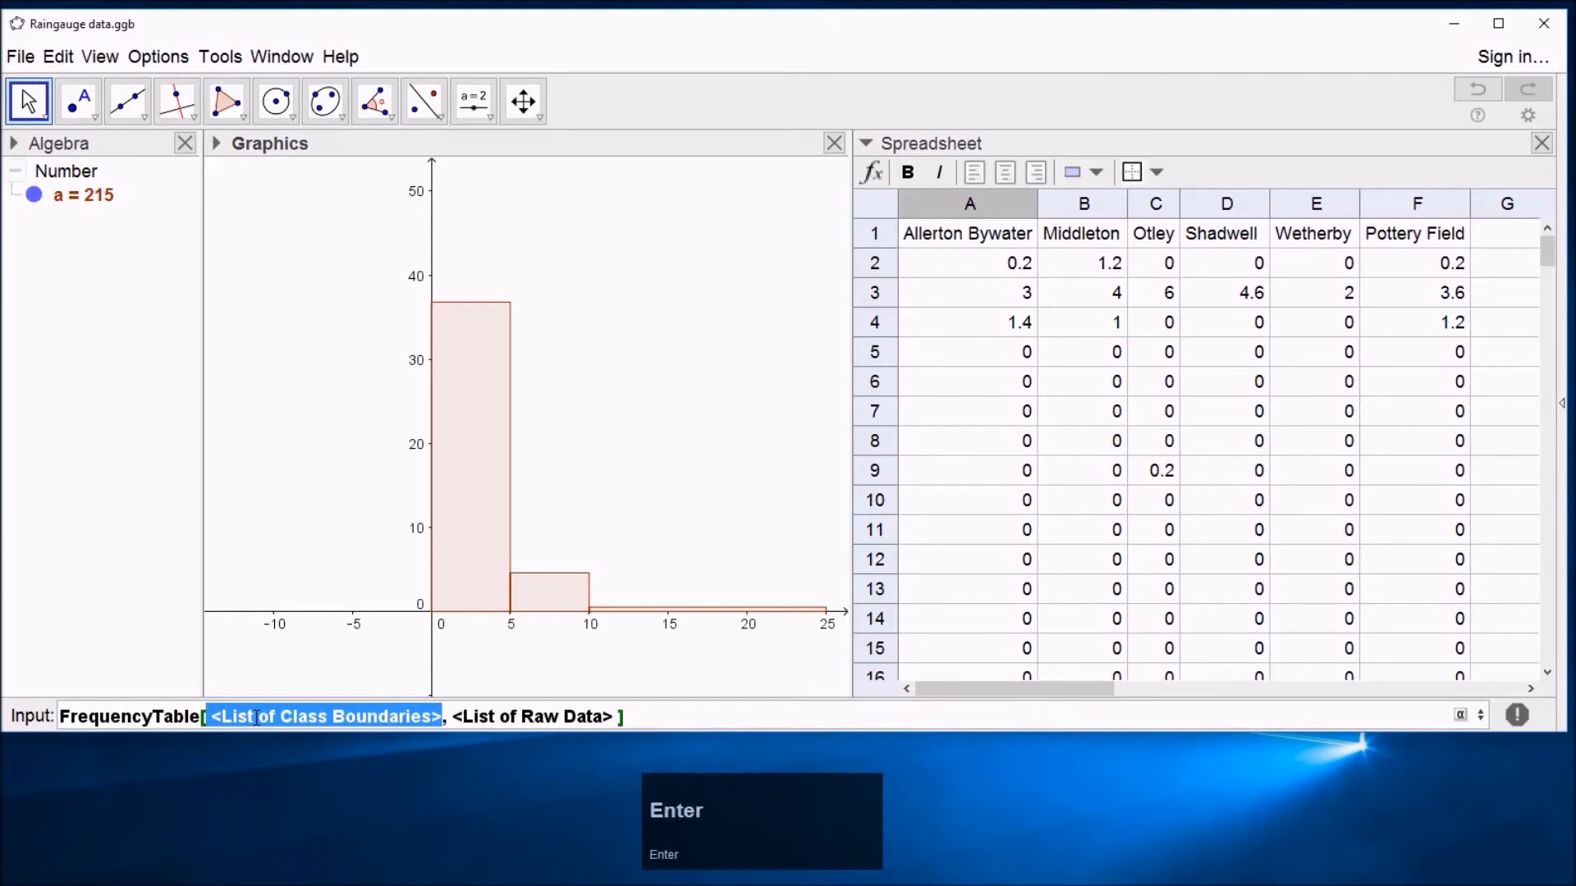
text({0,5,10,25}, A])
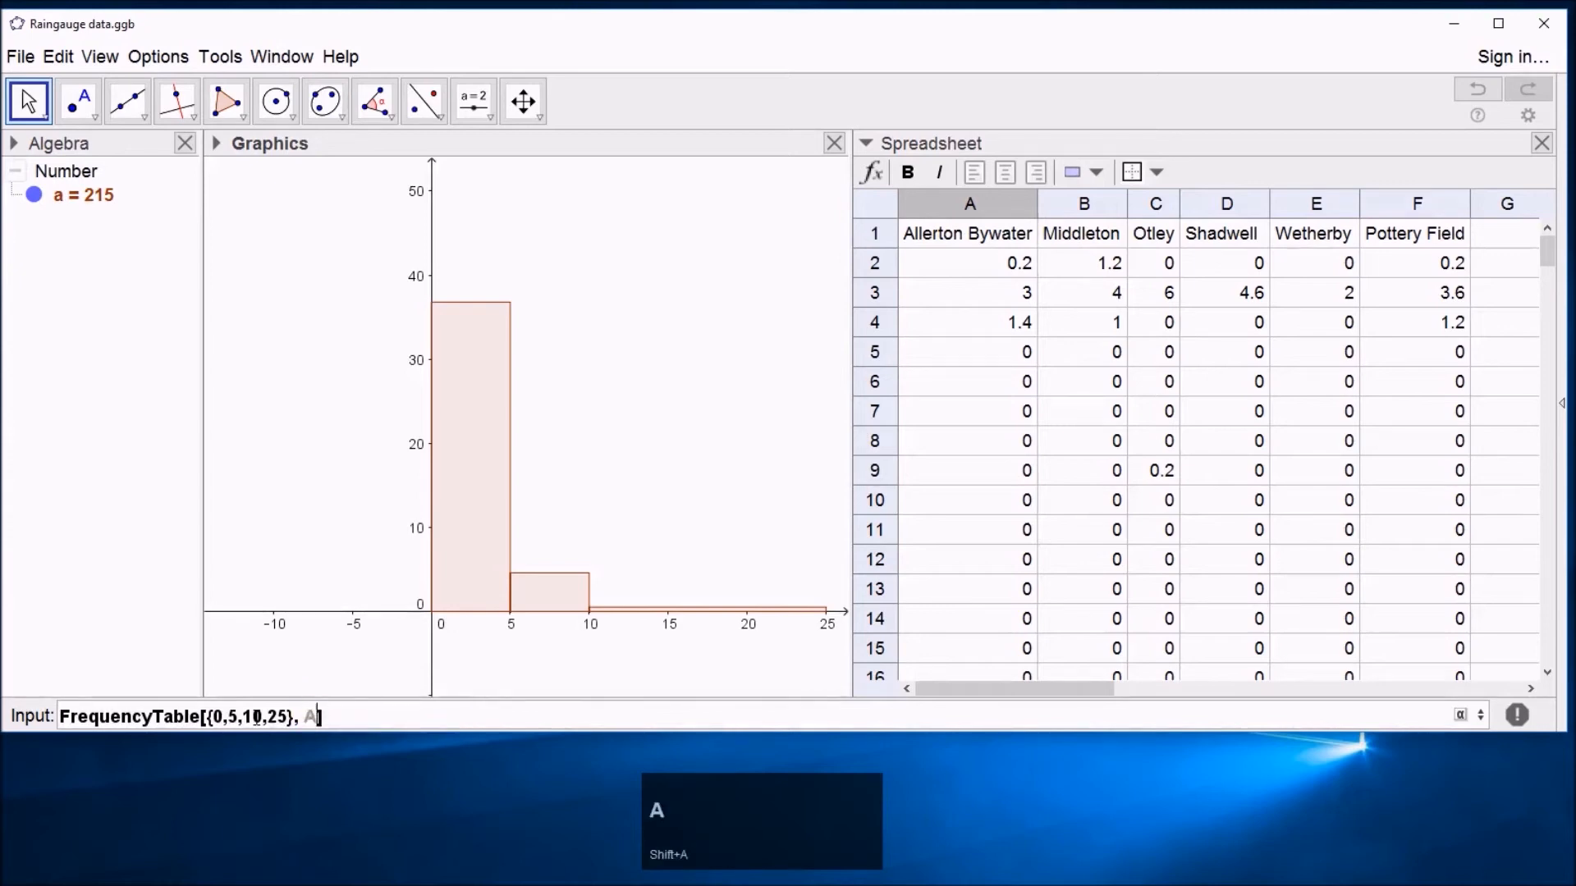
text(2:A21)
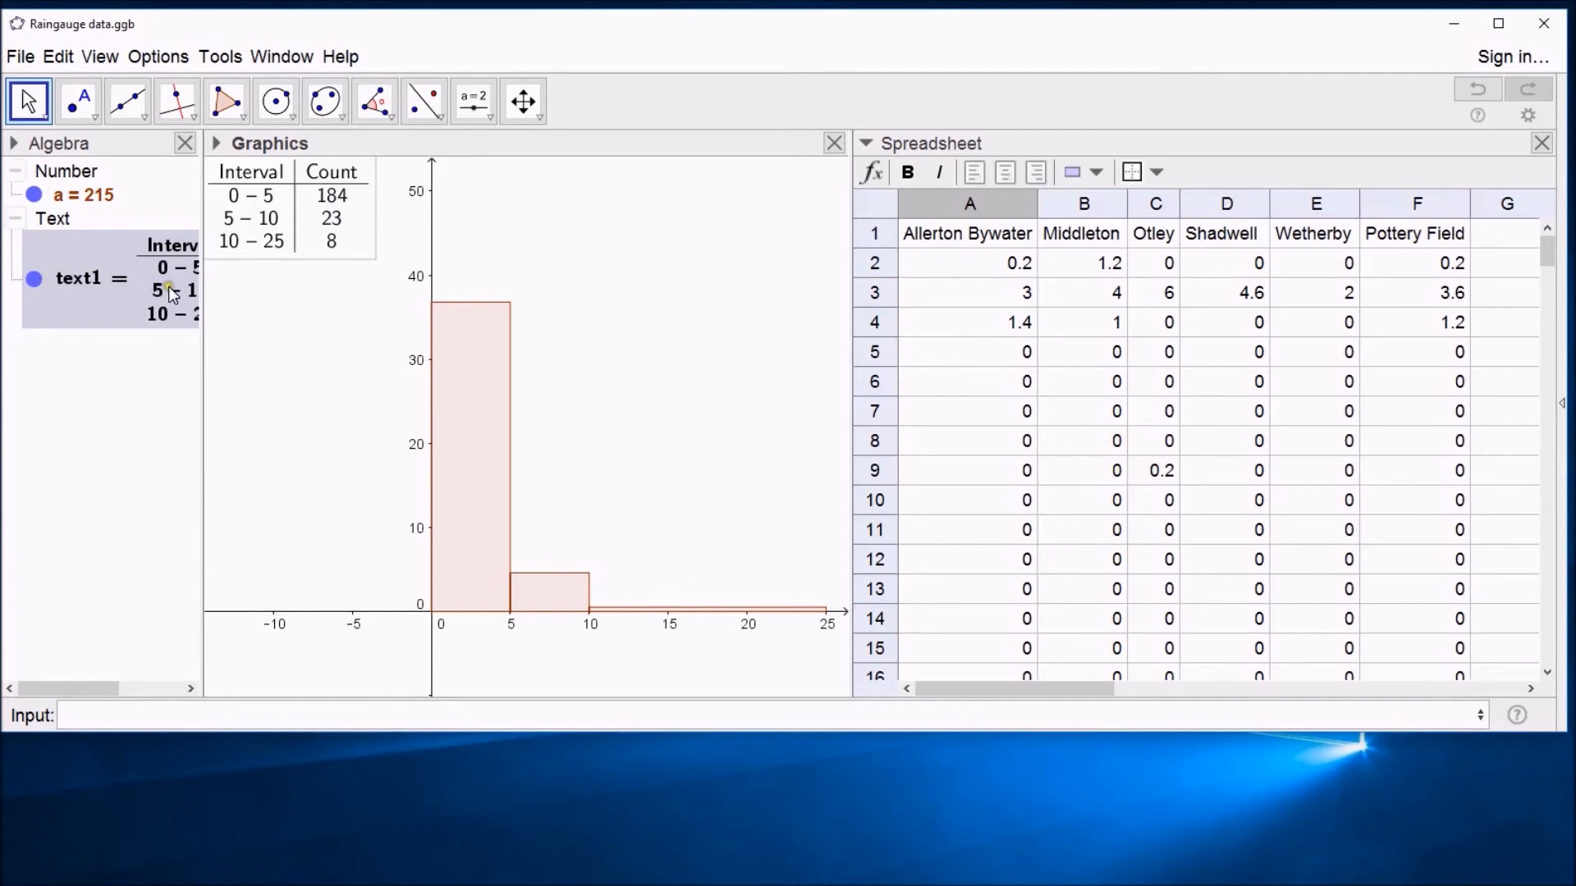
Add the true density option to text1's FrequencyTable definition.
double_click(81, 278)
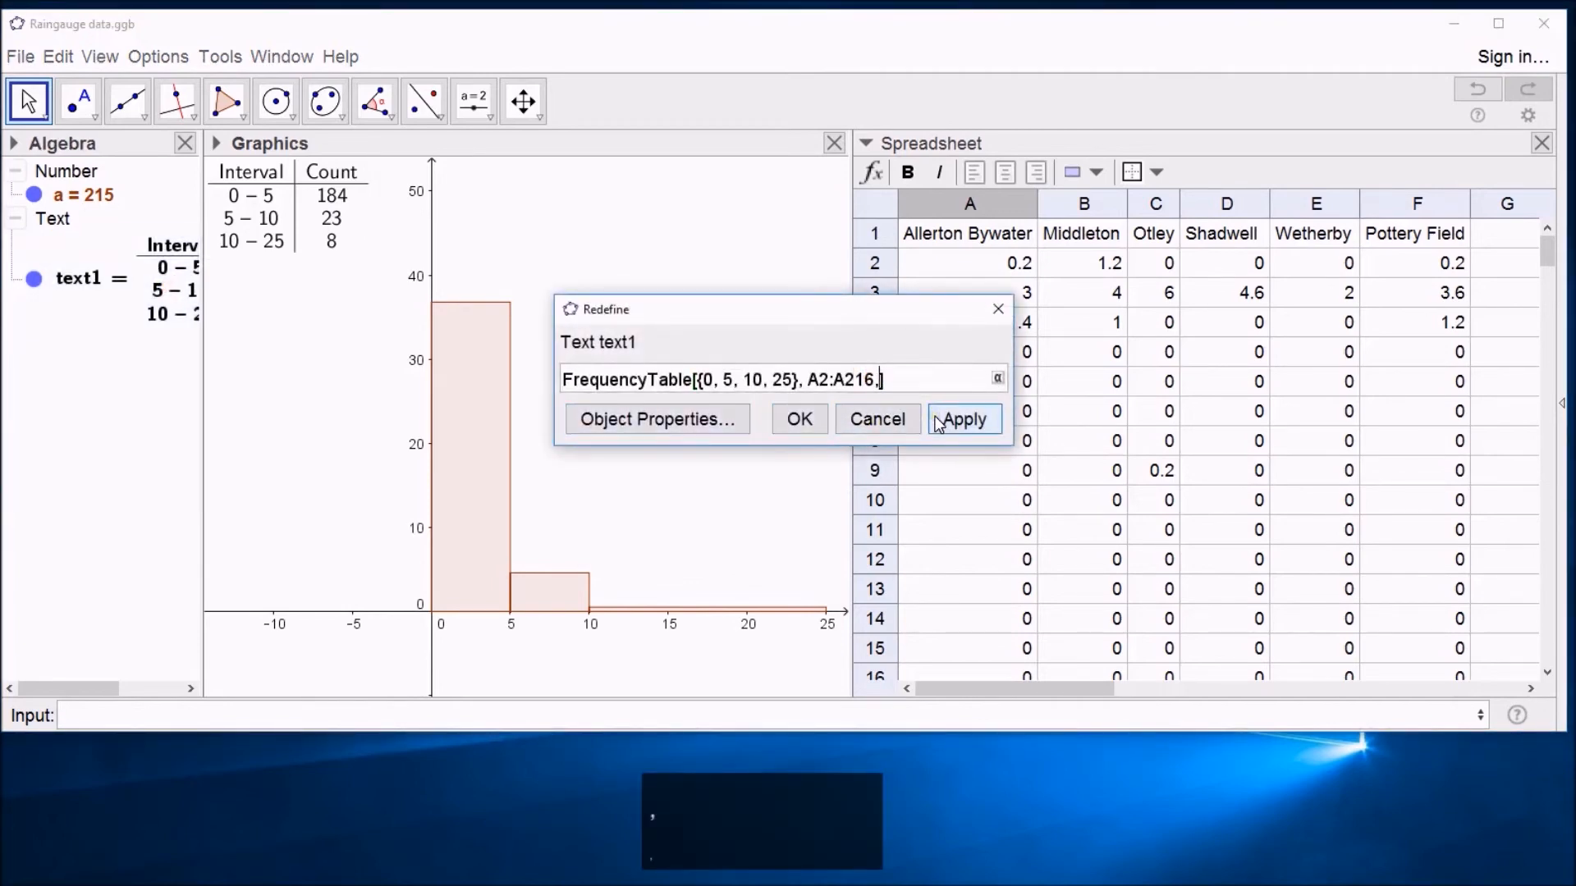
text(true)
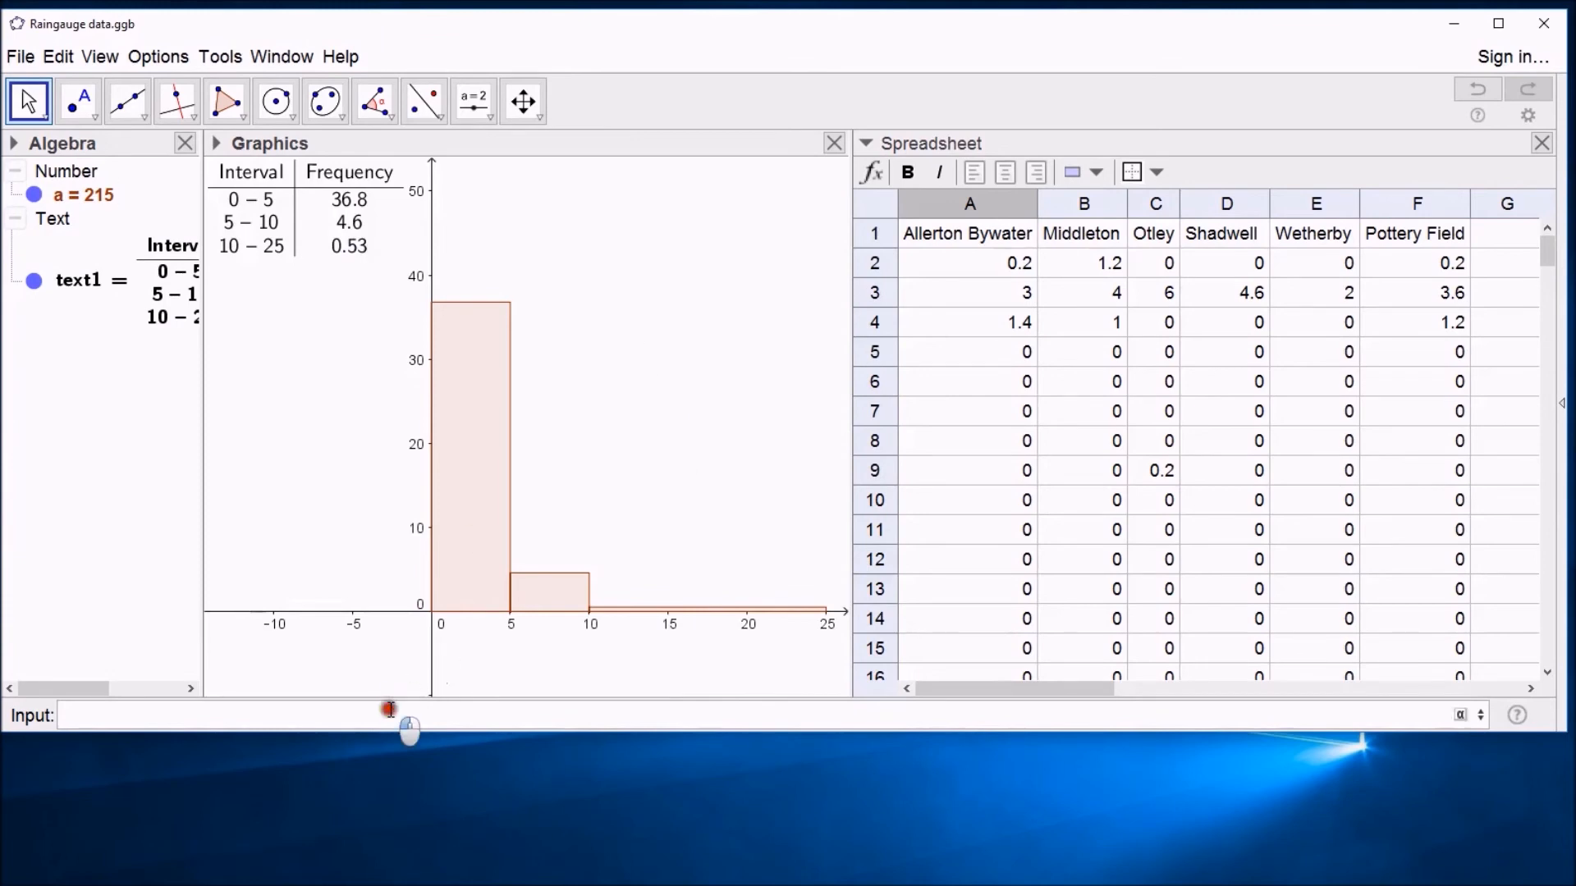
mouse_move(453, 748)
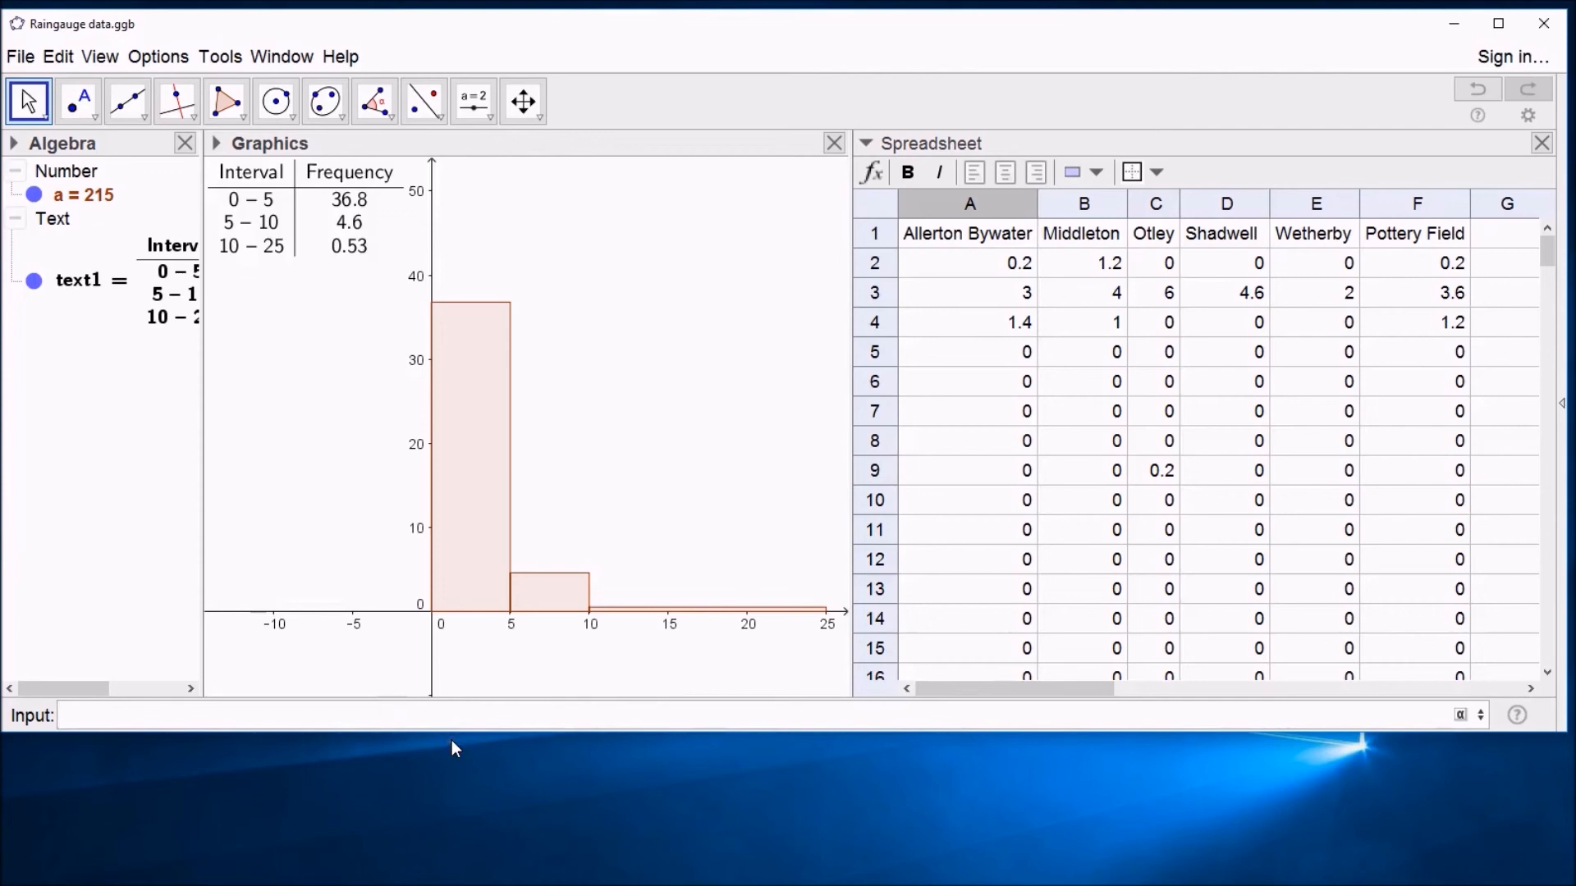